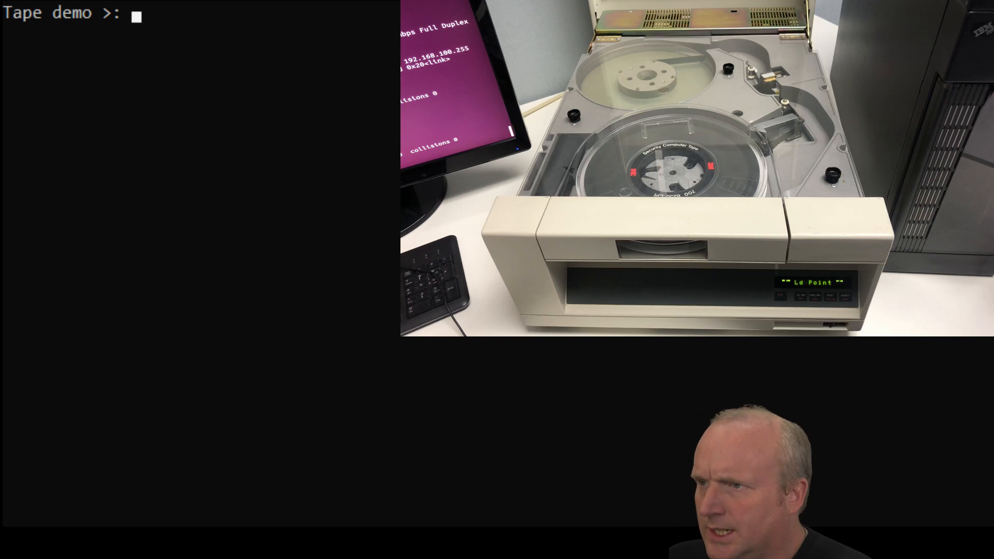
Step: Search the kernel log with dmesg | grep M4 to find the M4 Data open-reel tape drive
text(d)
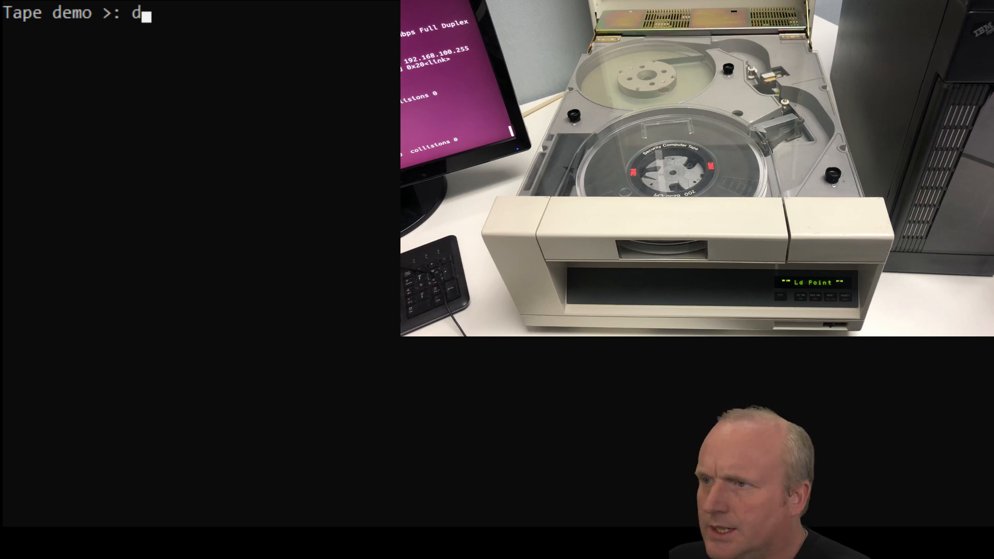
text(mesg)
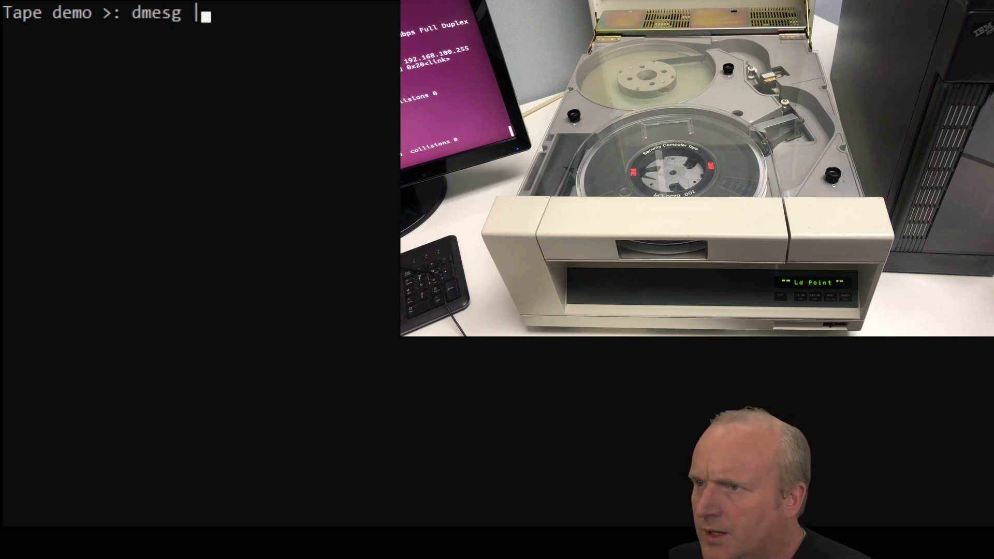
text(|grep m4)
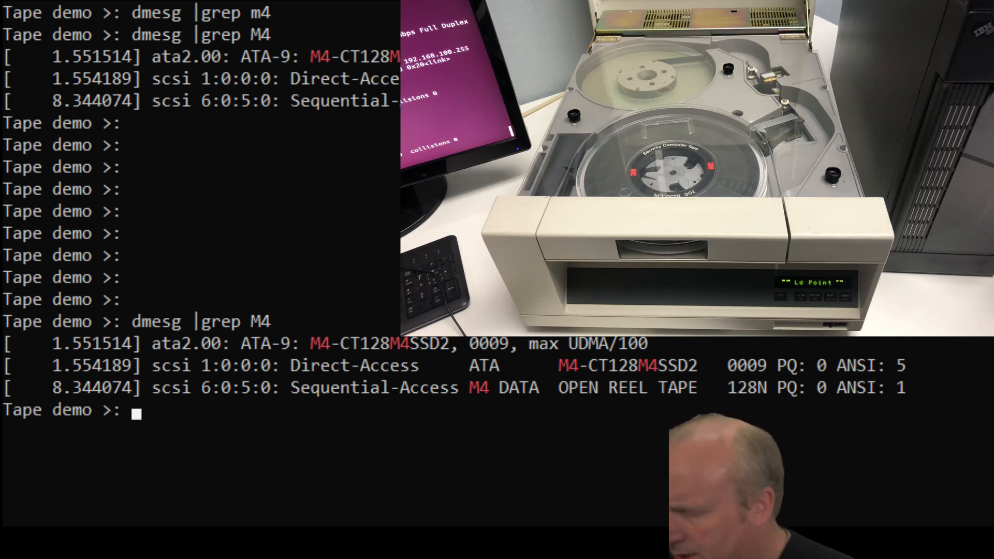
text(lspci)
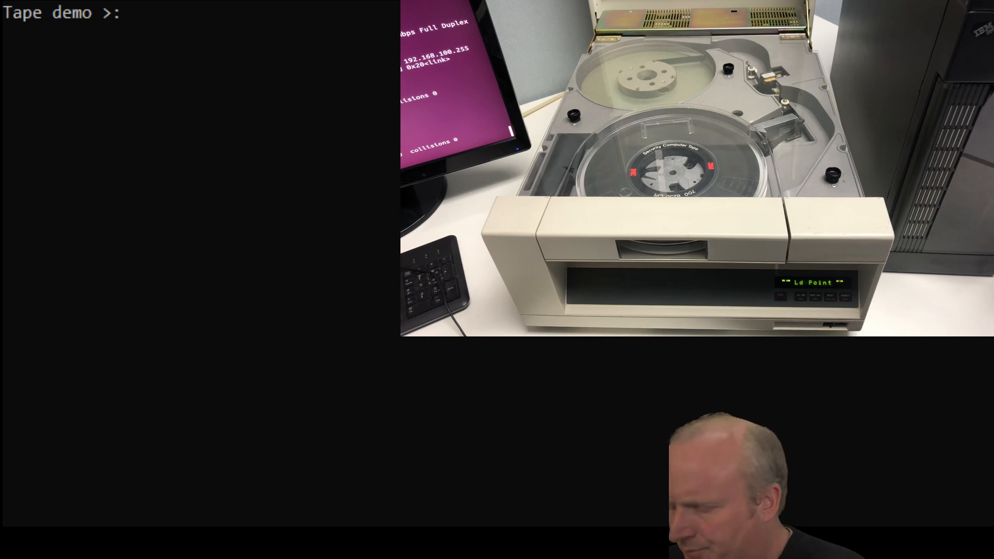
Step: Confirm mt -f /dev/st0 status shows file 0, block 0, and list testtxt in the folder
text(mt -f /dev/st0 status)
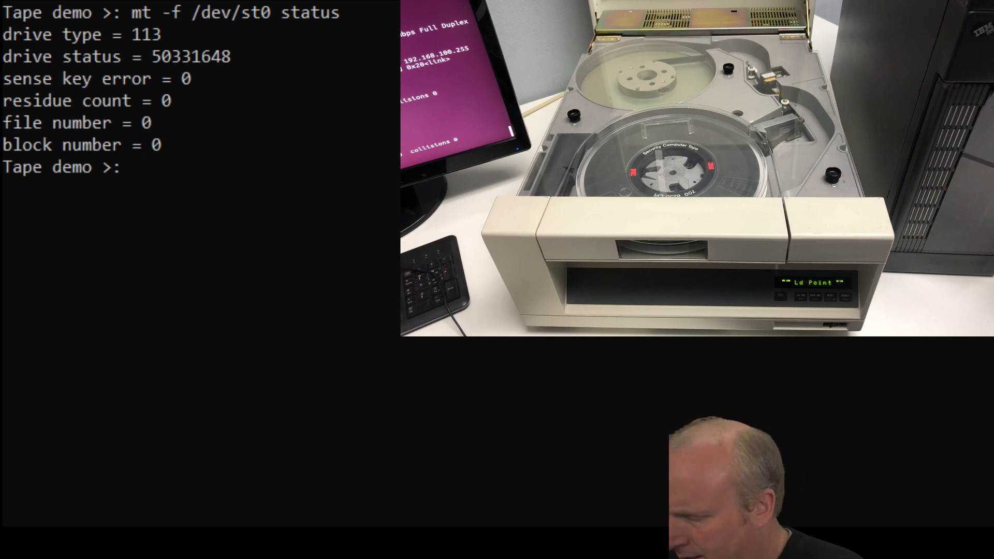
text(ls)
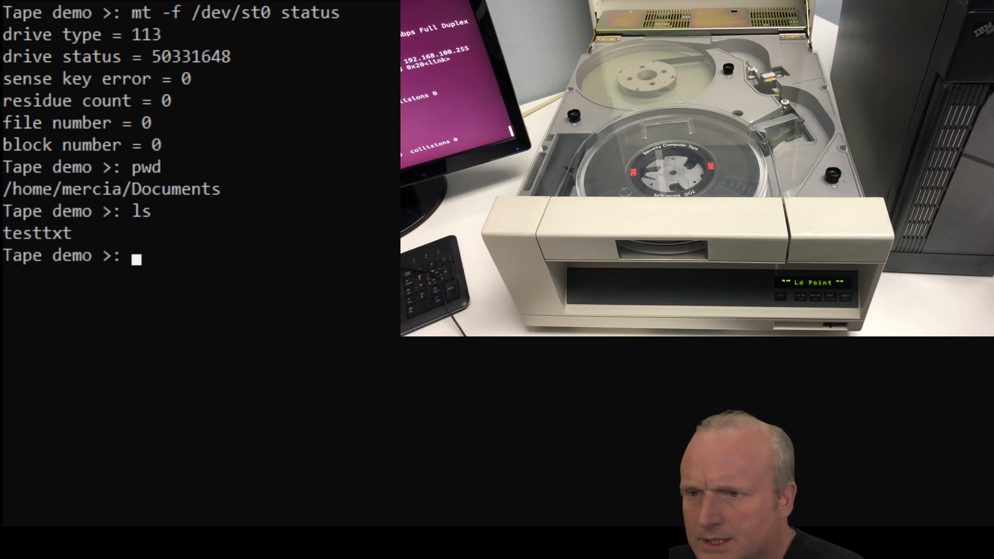
text(cat)
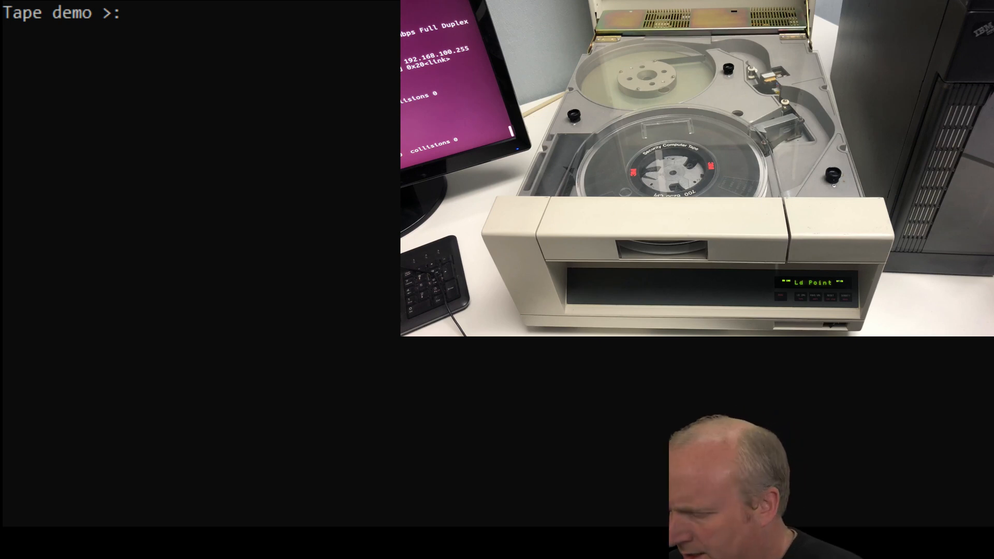
Step: Write testtxt to /dev/st0 with dd bs=4096, copying about 3.5 MB
text(cat testtxt | dd of=/dev/st0 bs=4096)
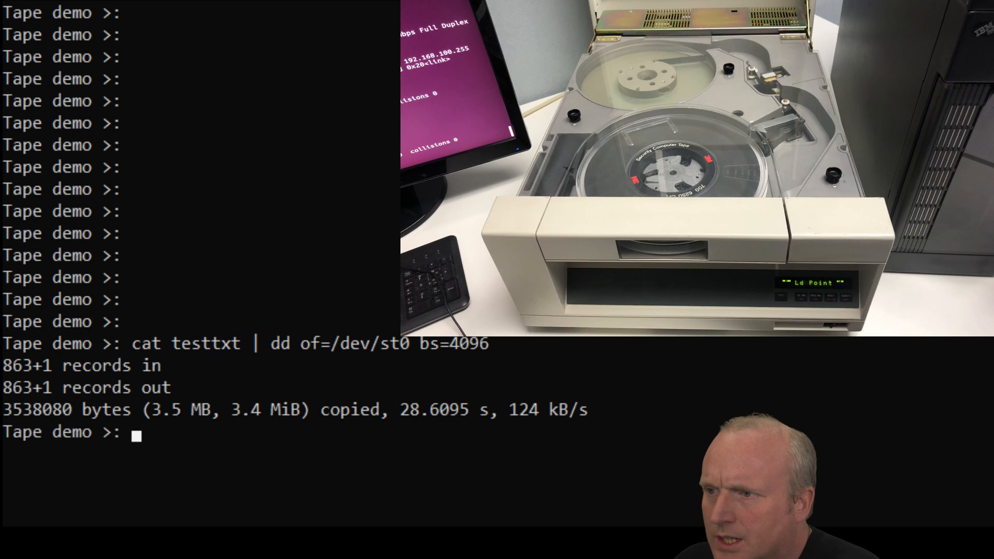
text(clear)
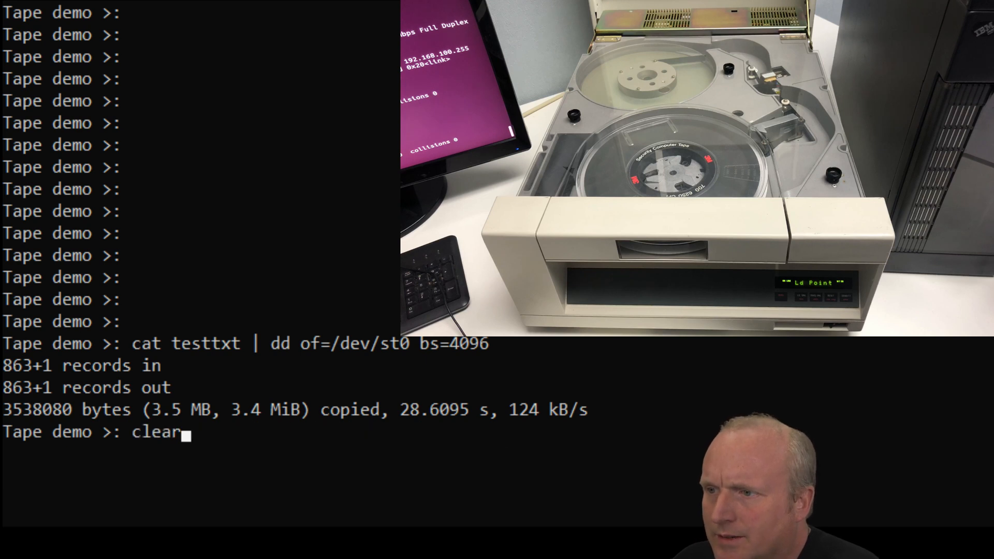
Step: Read 863 blocks of 4096 bytes from /dev/st0 into read1.txt with dd
text(dd if=/dev/st0 of=read1.txt bs=512 count=)
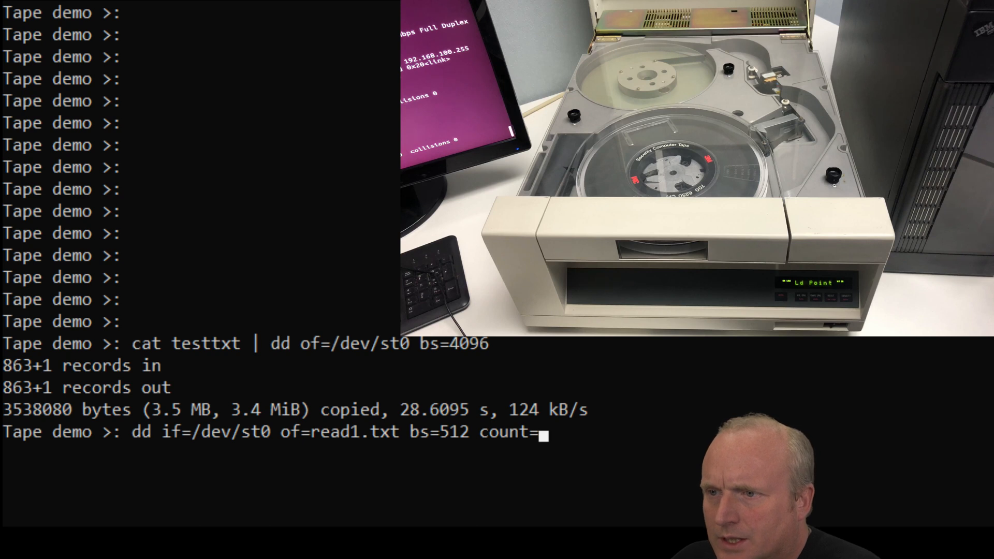
key(BackSpace)
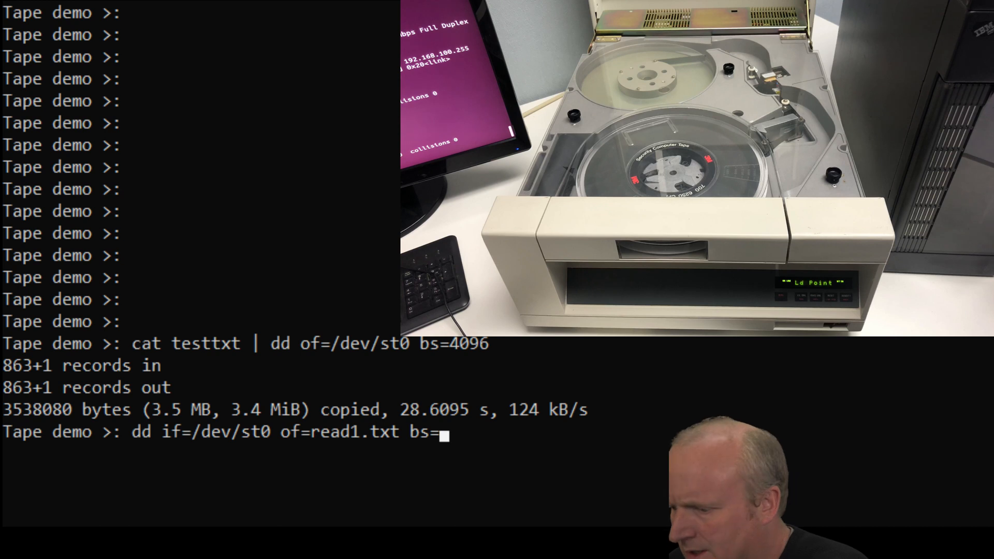
text(863)
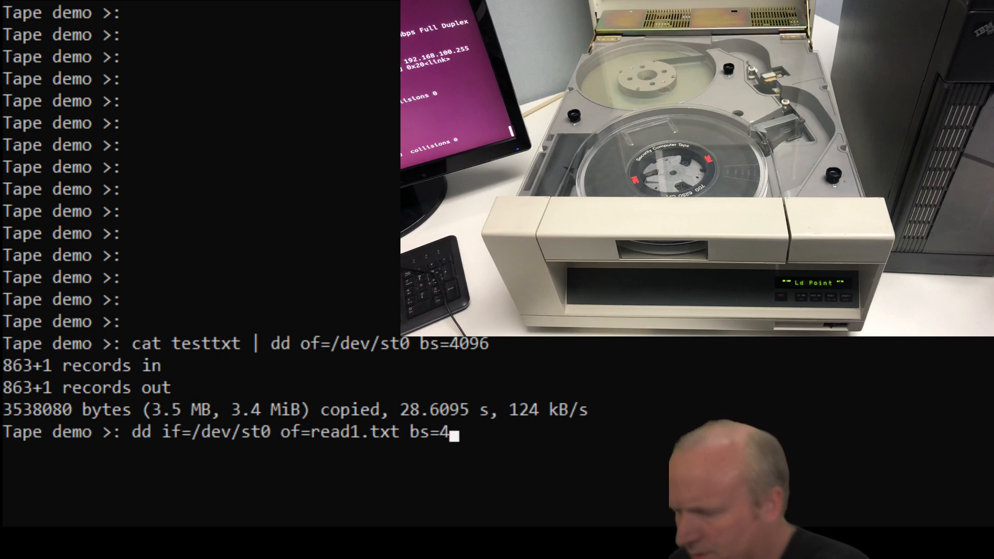
text(096 cop)
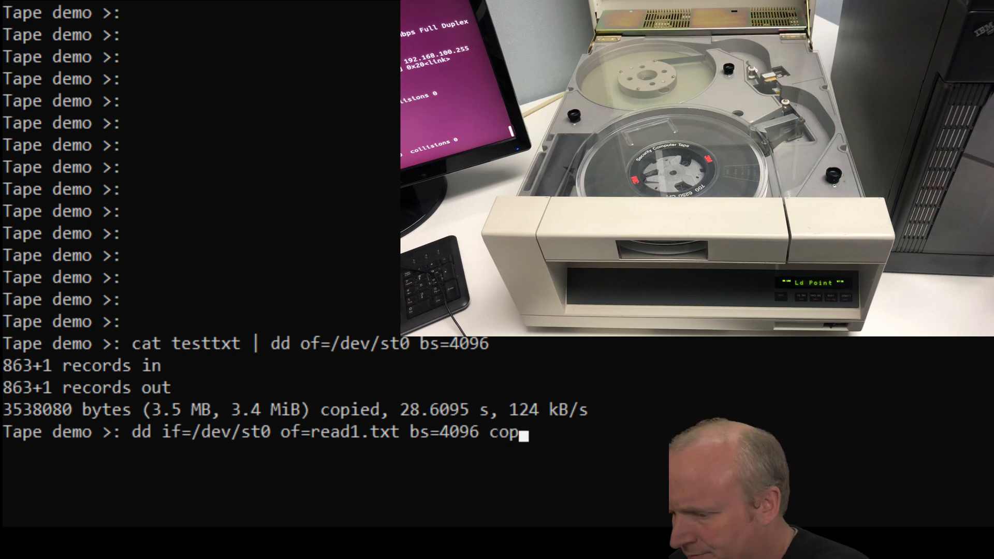
text(count)
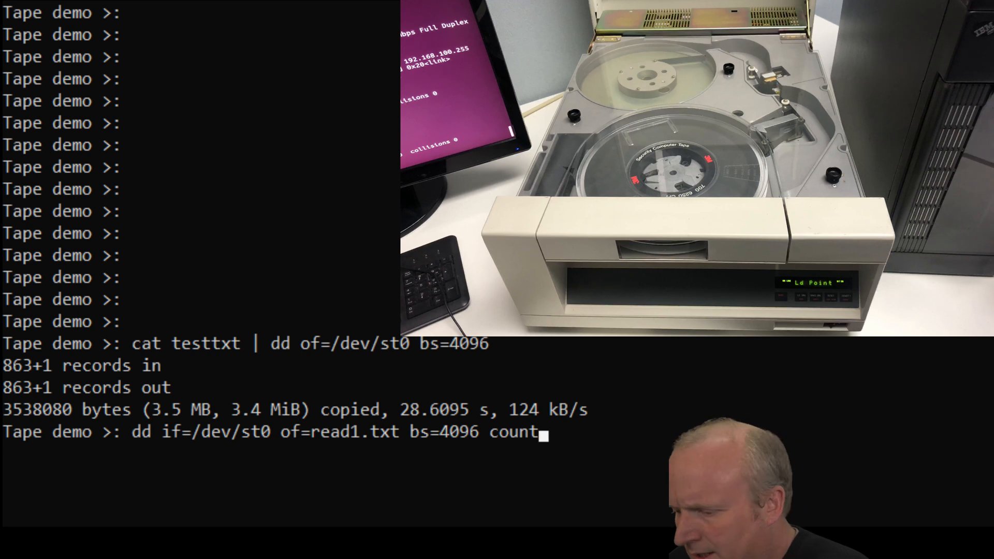
text(=8)
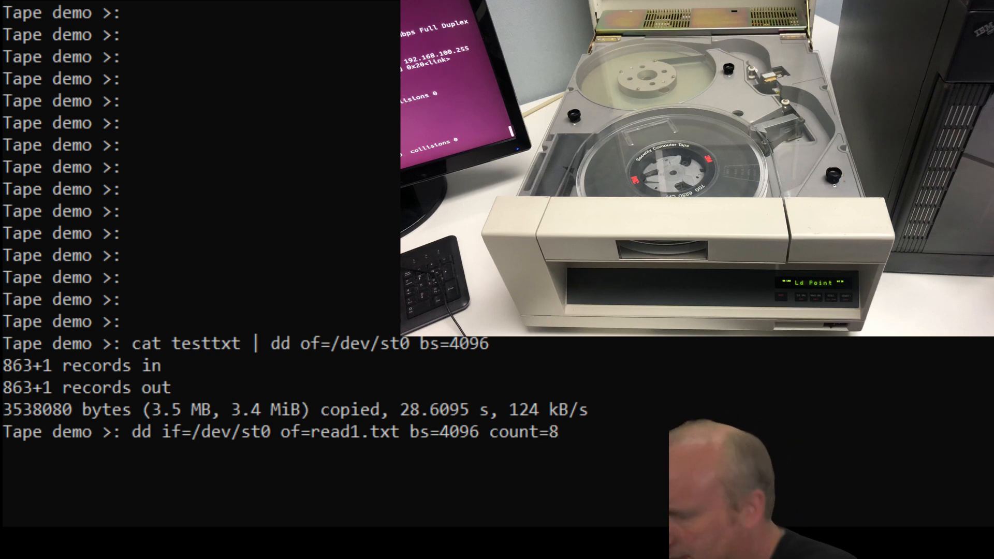
text(63)
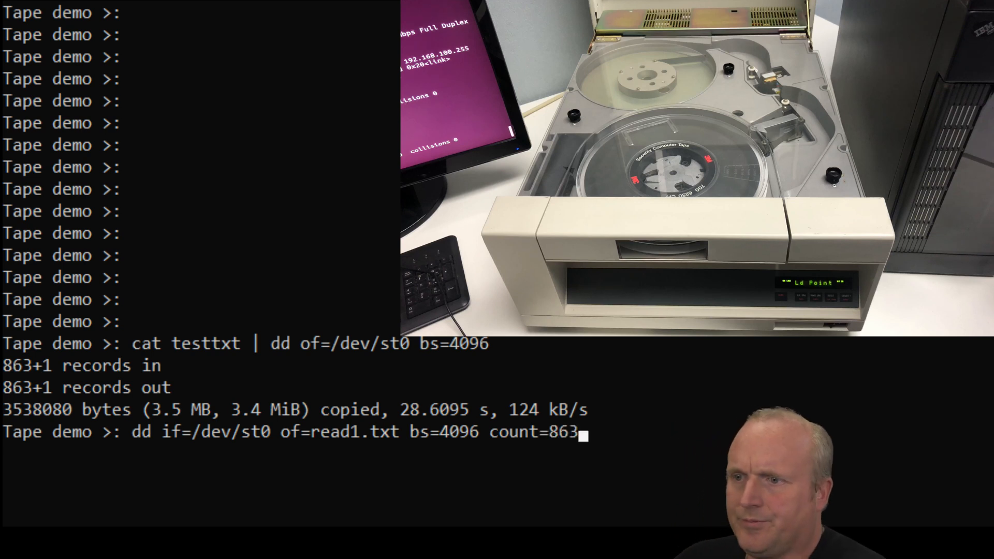
key(Return)
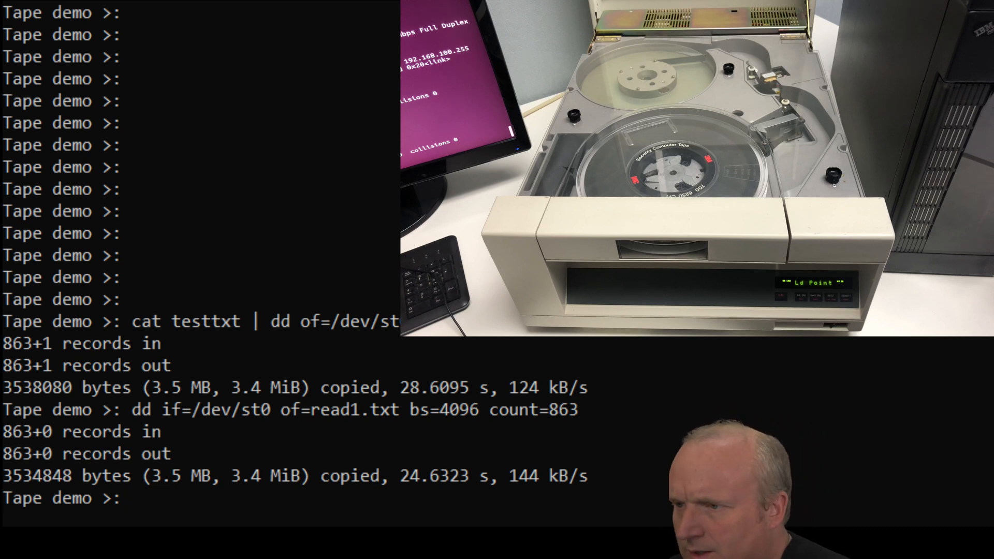
Step: Compare read1.txt with testtxt using cmp, hitting EOF on read1.txt after byte 3534848
text(cmp)
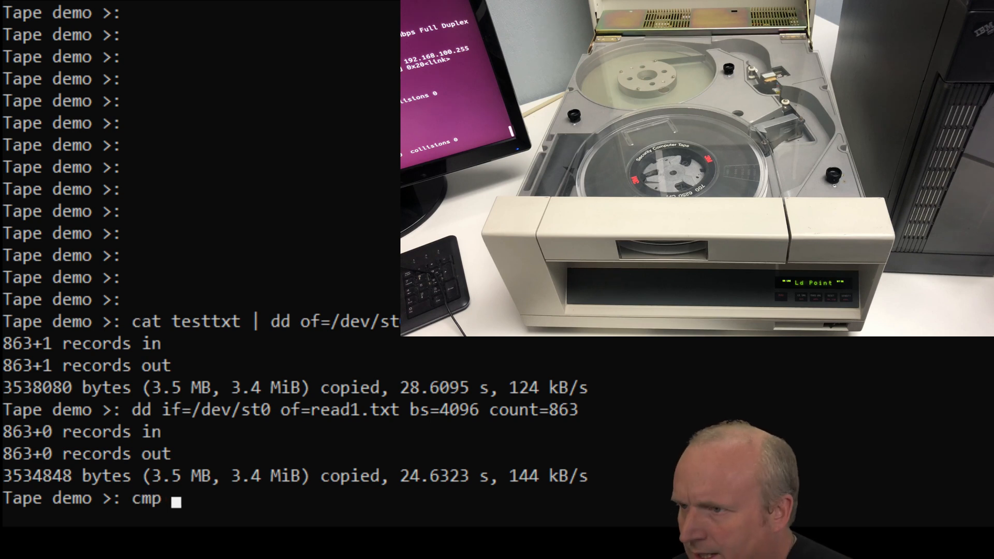
text(read1.t)
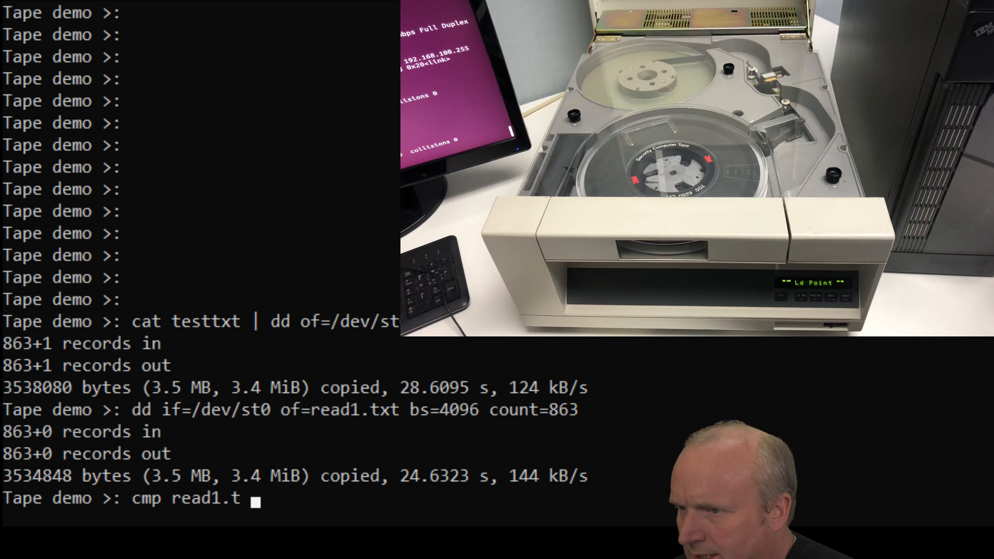
text(xt)
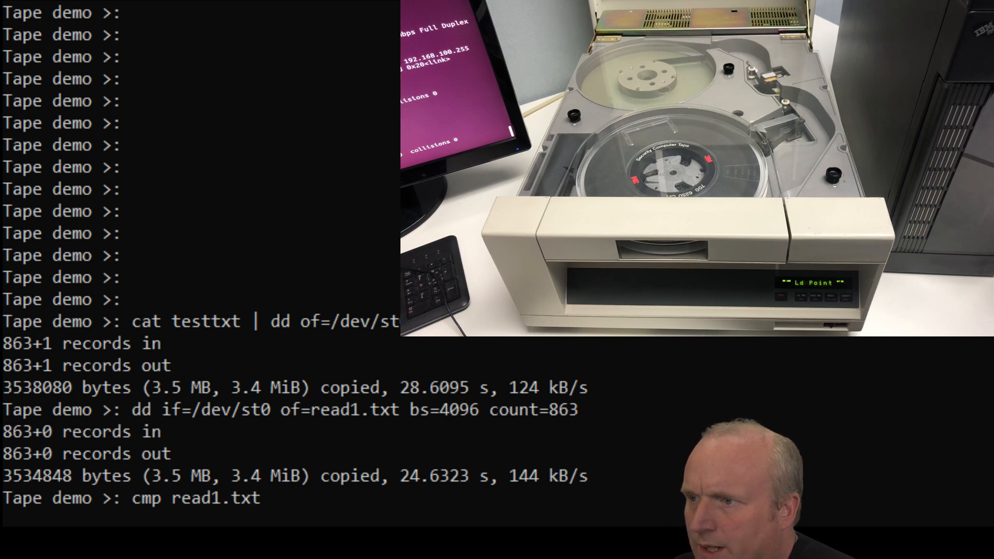
text(testdata)
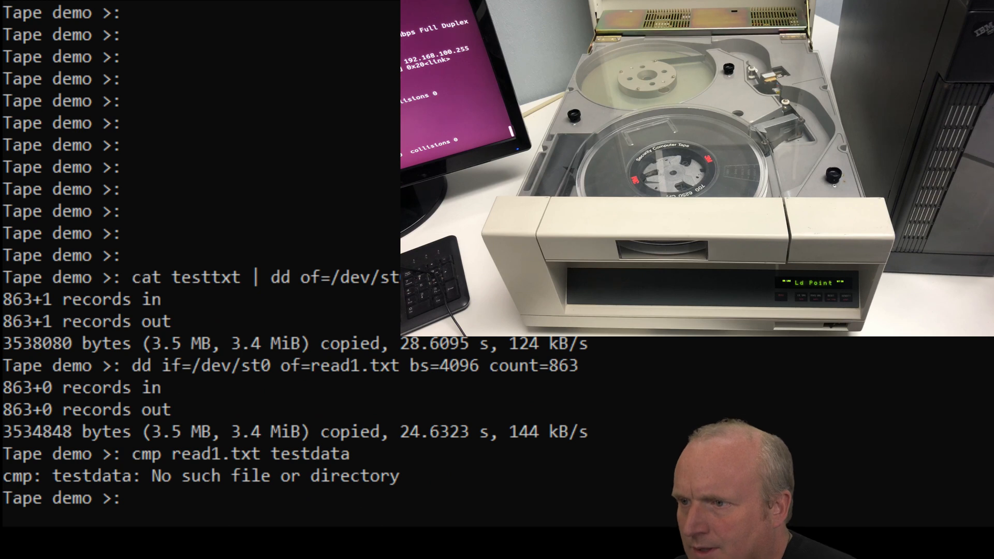
text(ls)
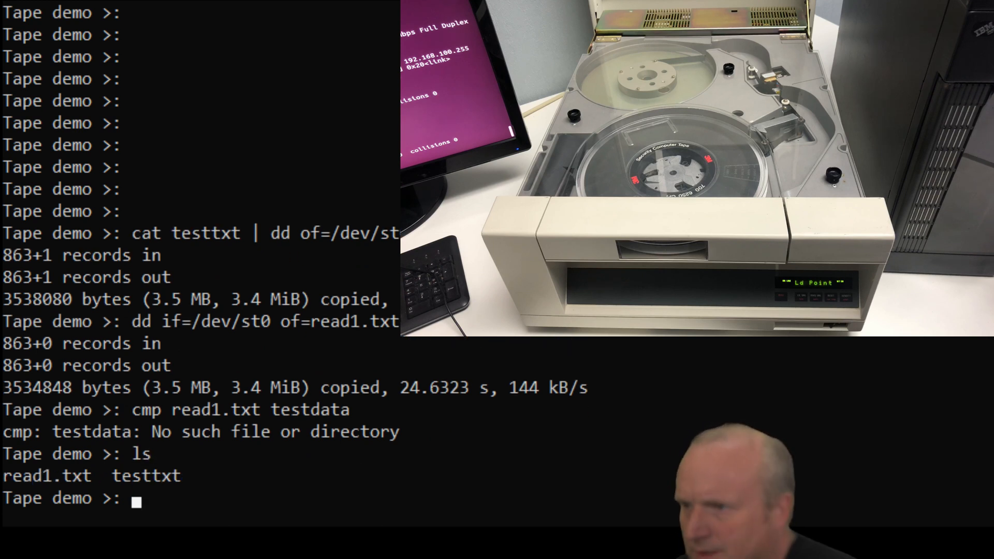
text(cmp read1.txt testdata)
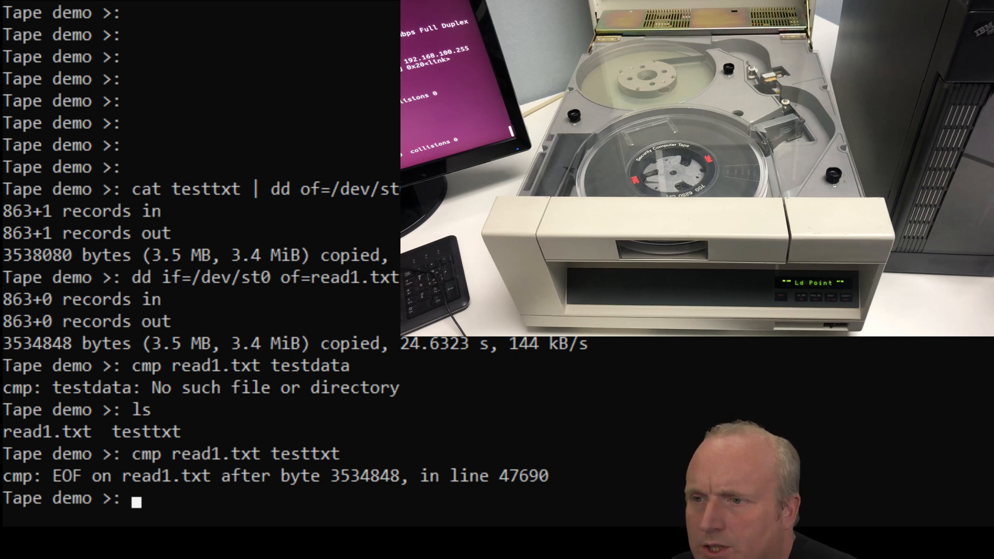
Step: Re-read tape into read1.txt with count=864, then confirm cmp against testtxt reports no differences
text(dd if=/dev/st0 of=read1.txt bs=4096 count=863)
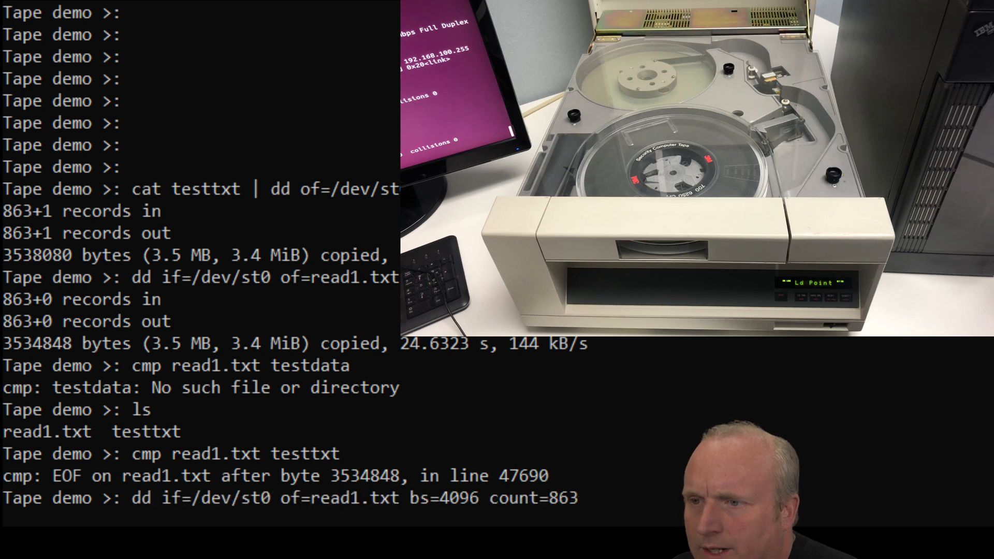
text(4)
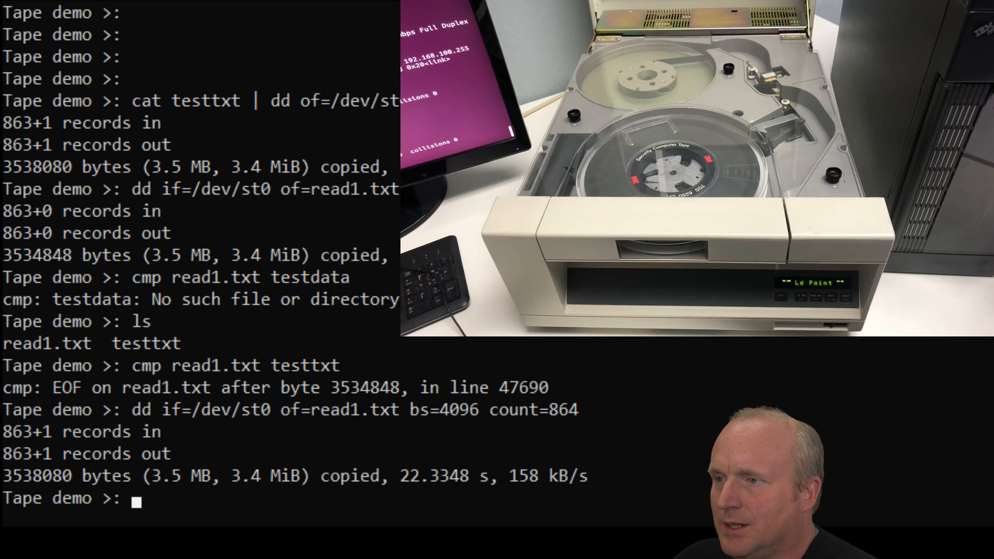
text(cmp read1.txt testtxt)
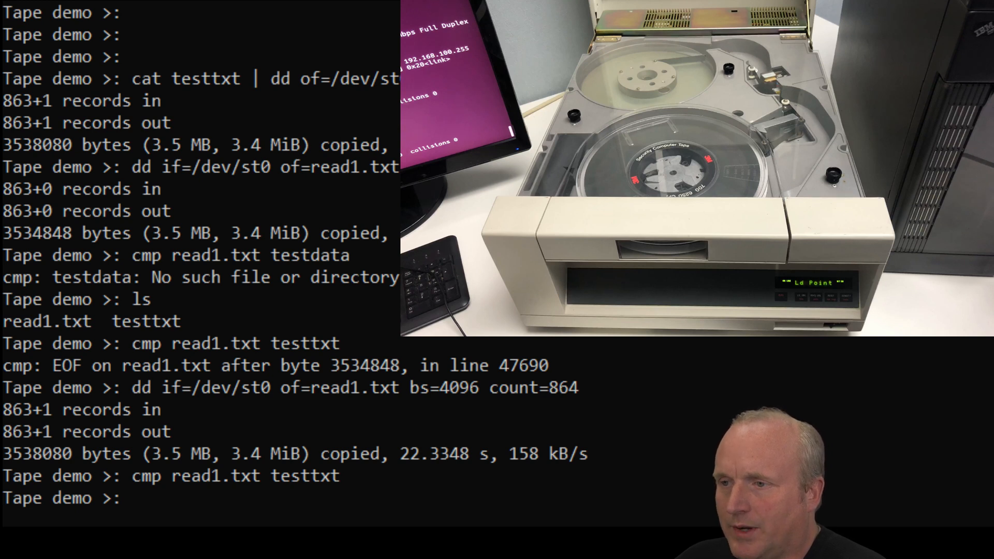
text(ca)
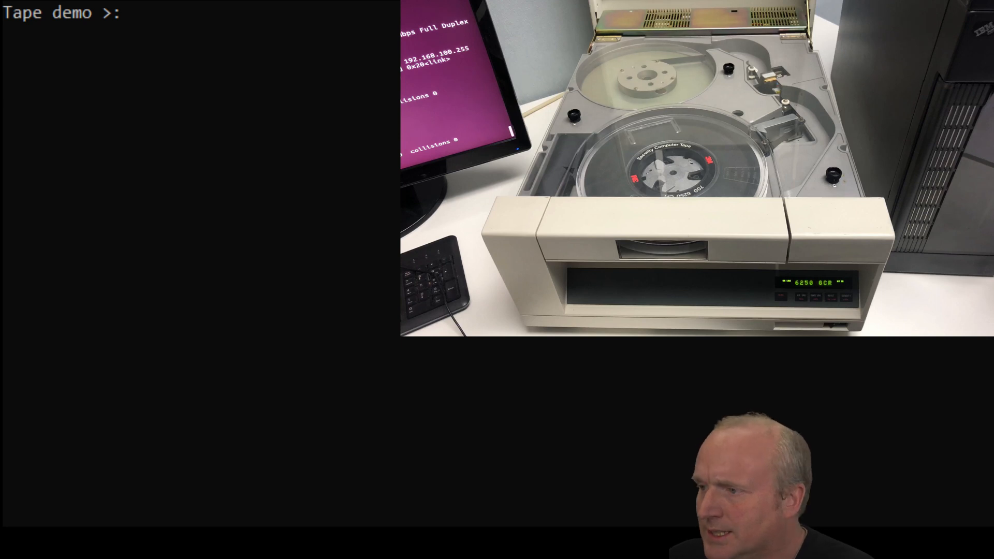
Step: Read 864 tape blocks into read2.txt, stopping at an I/O error after 147 records
text(clear)
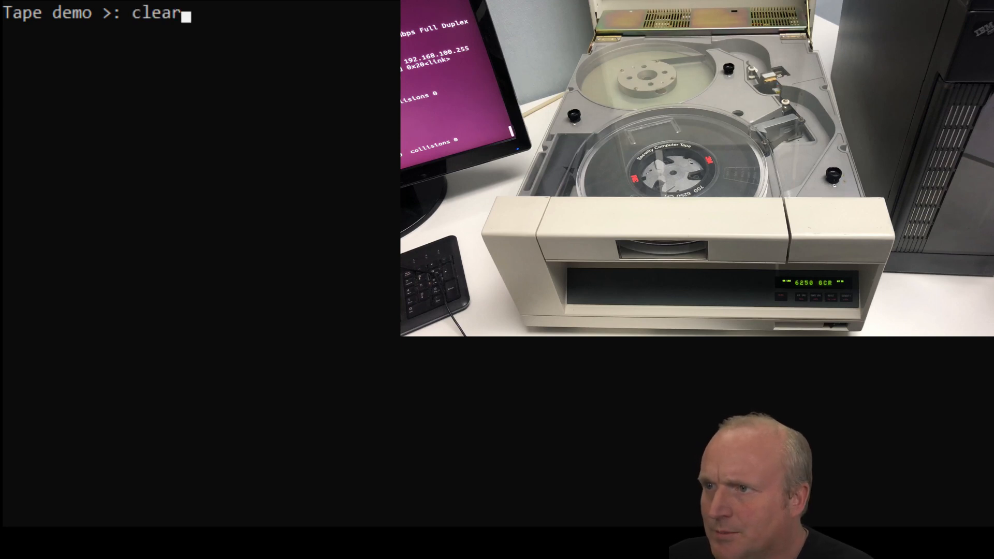
text(dd if=/dev/st0 of=read1.txt)
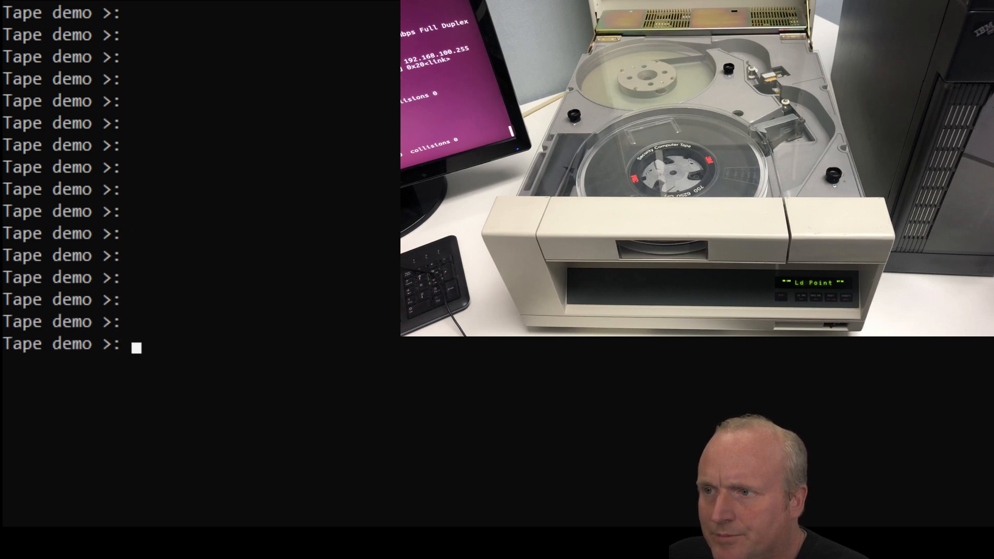
text(dd if=/dev/st0 of=read1.txt bs=4096 count=864)
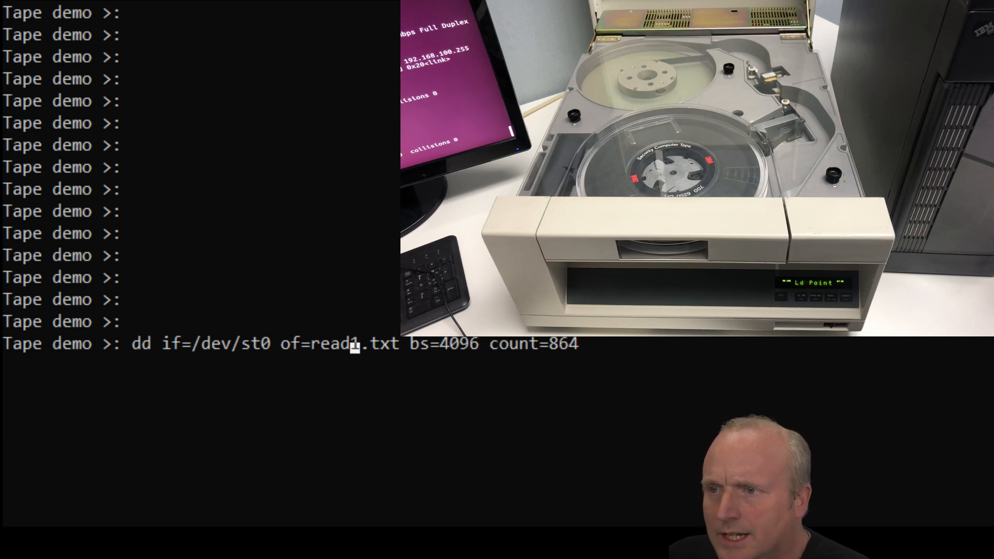
text(2)
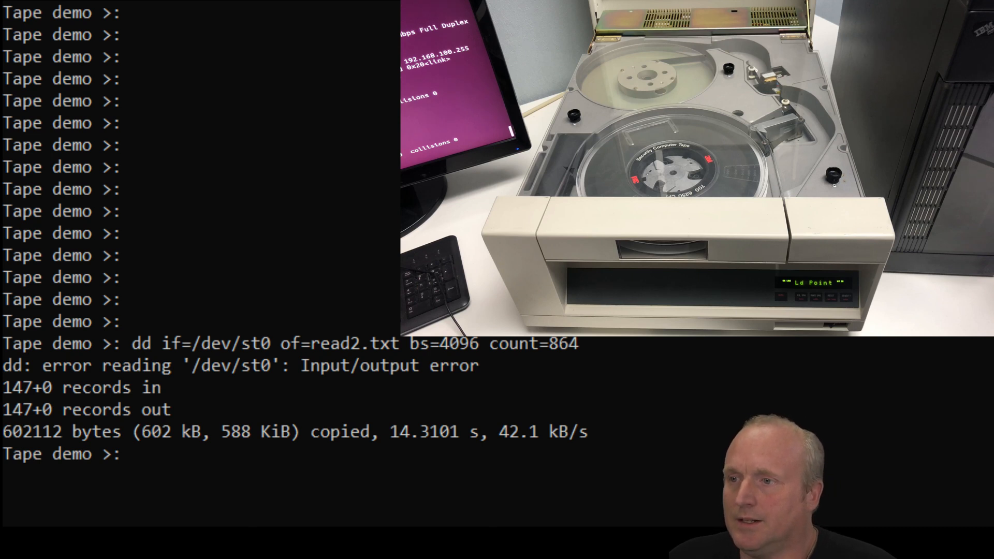
text(caTR)
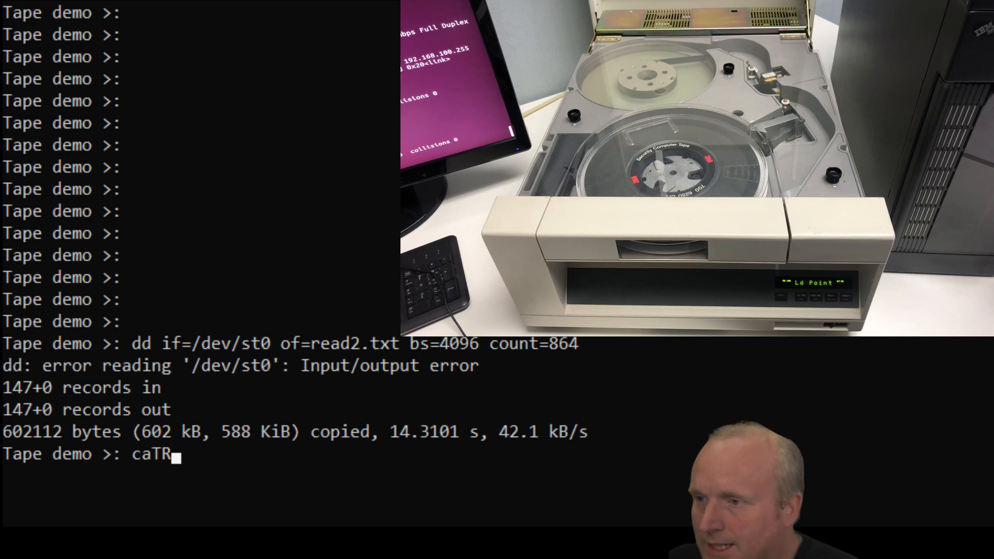
text(cat)
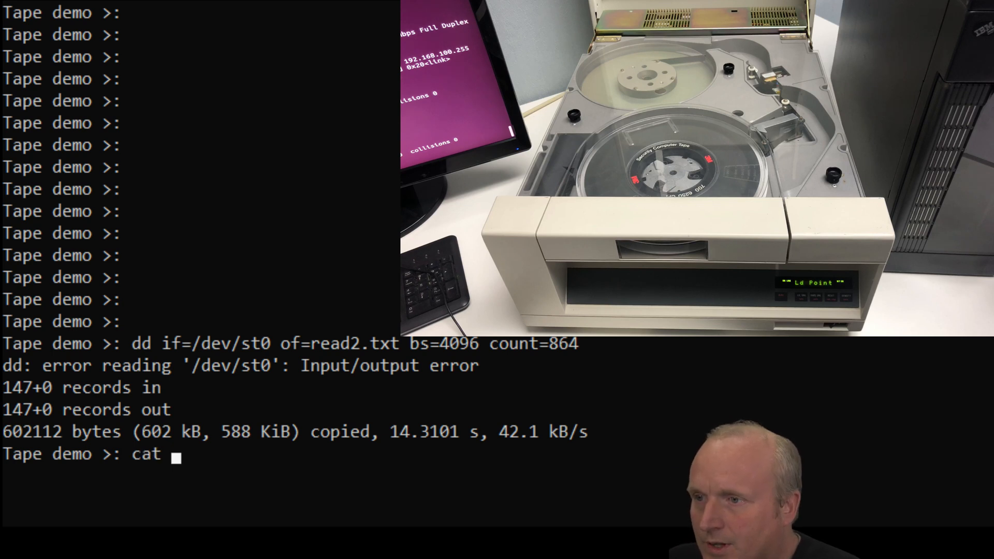
Step: Print read2.txt to view the recovered article text, then clear the screen
text(re)
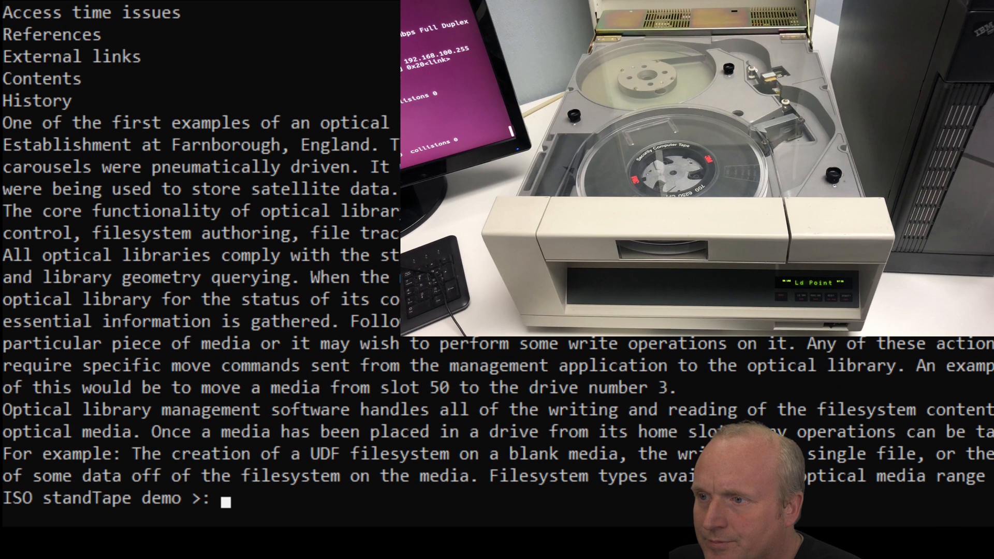
text(c)
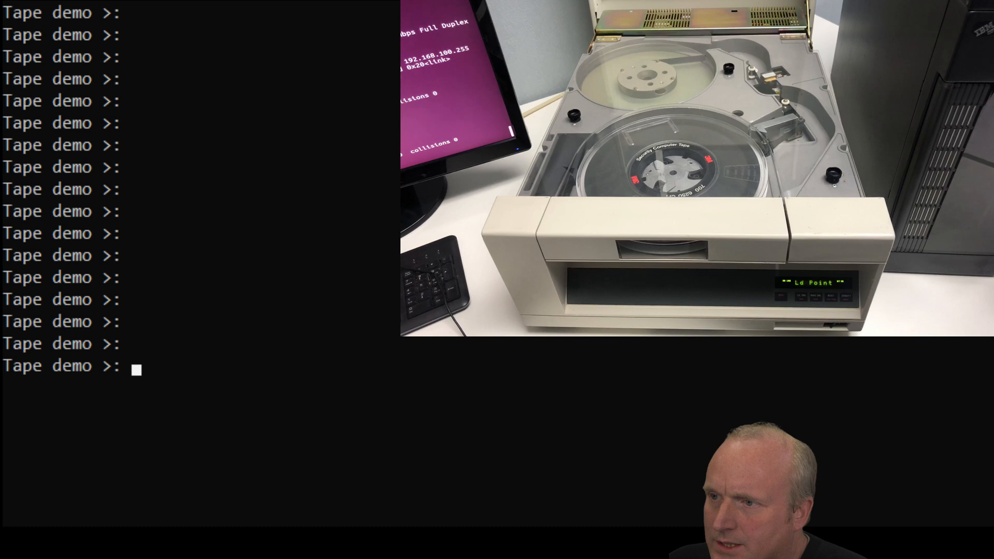
Step: Try a dd read into read3.txt with os=148, then dd -help; both are rejected
text(cat read2.txt)
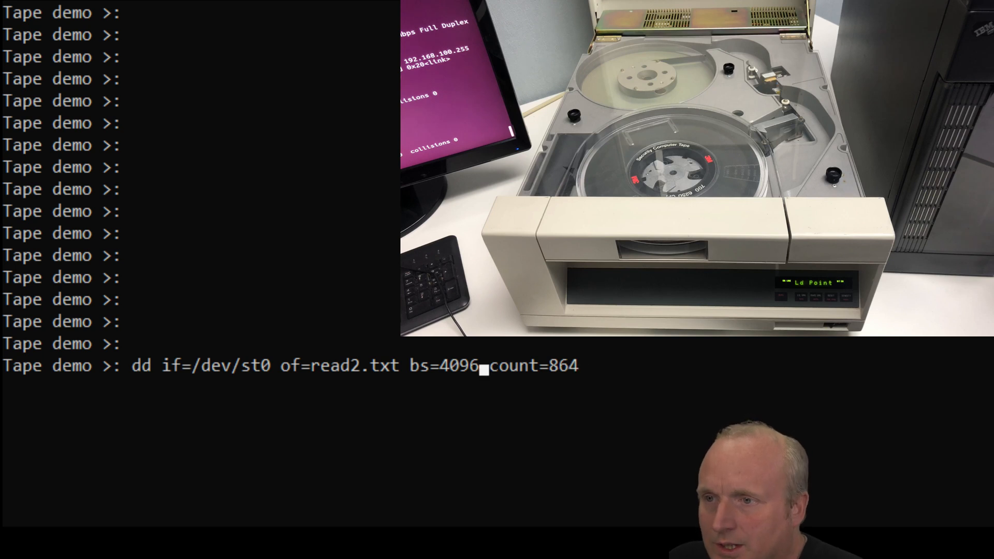
text(os=148)
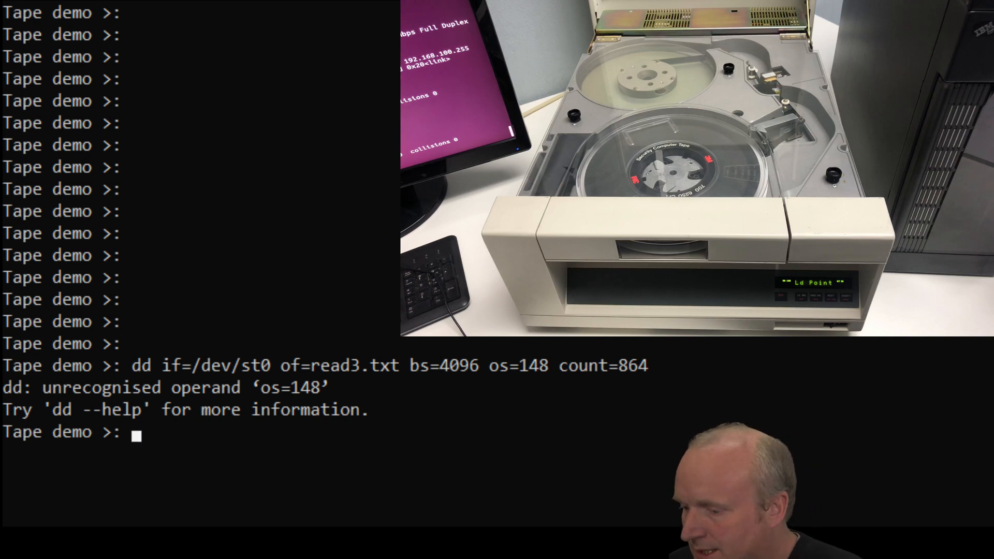
text(dd -help)
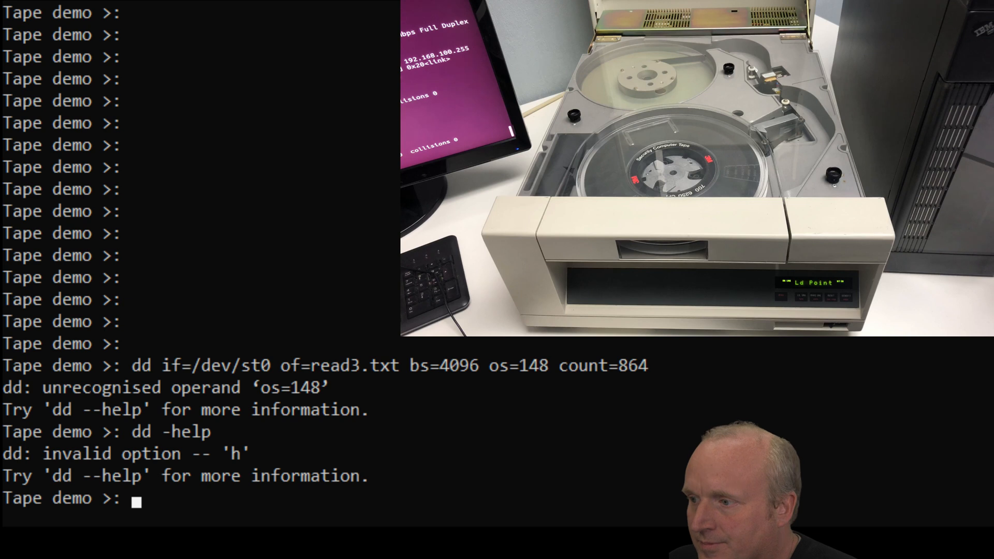
text(dd -help)
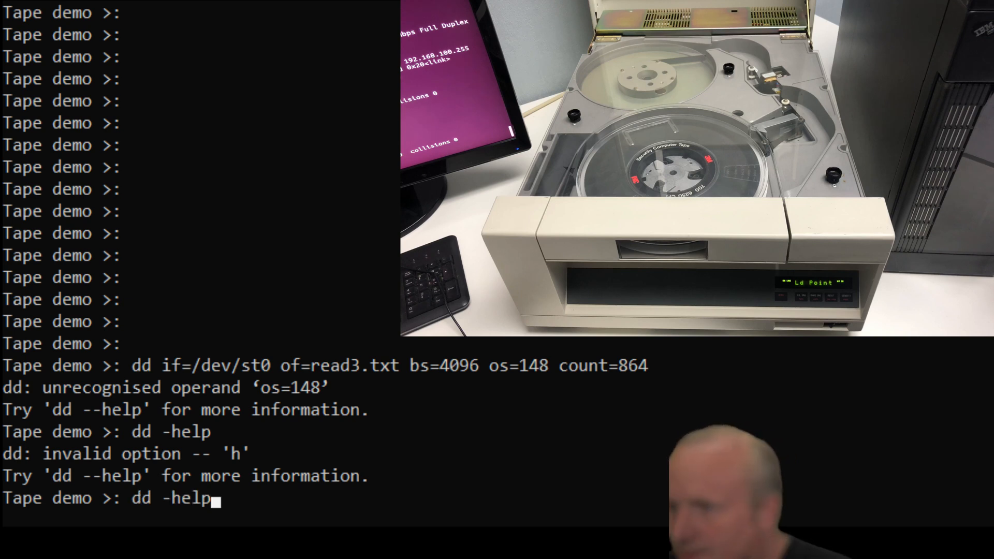
Step: View dd --help, then read into read3.txt with seek=148, failing after 147 records
key(Backspace)
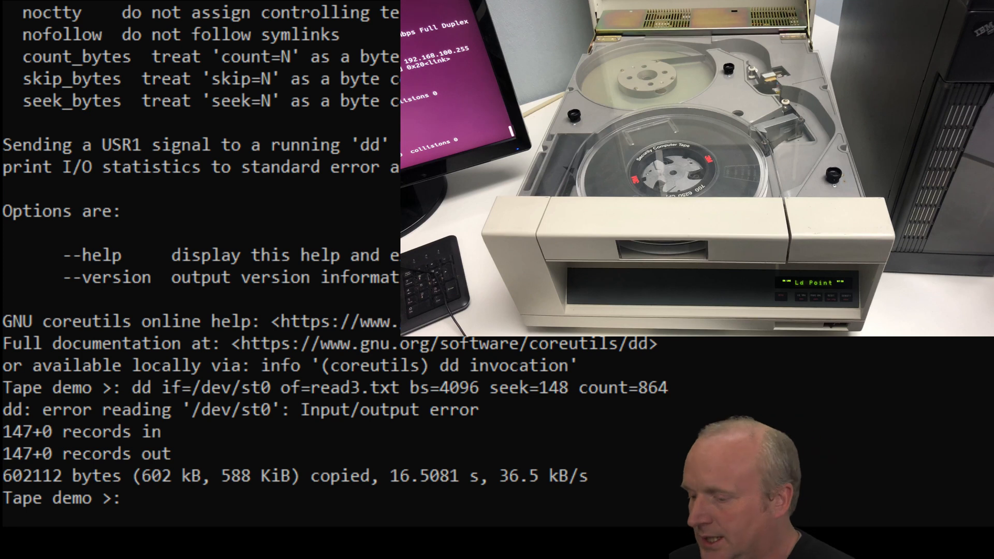
text(mt -)
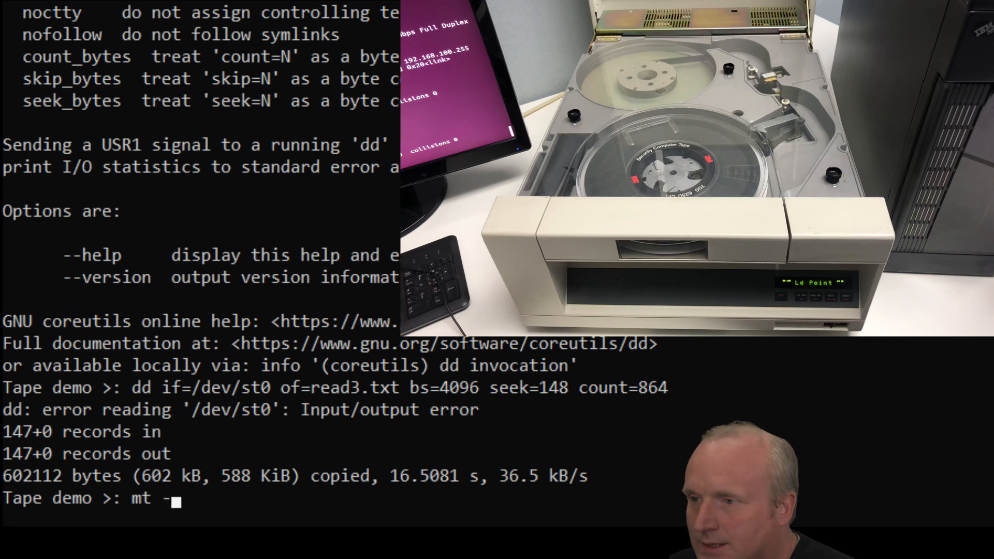
Step: Consult mt usage help, then query /dev/st0 status showing drive type 113, file 0, block 0
text(?)
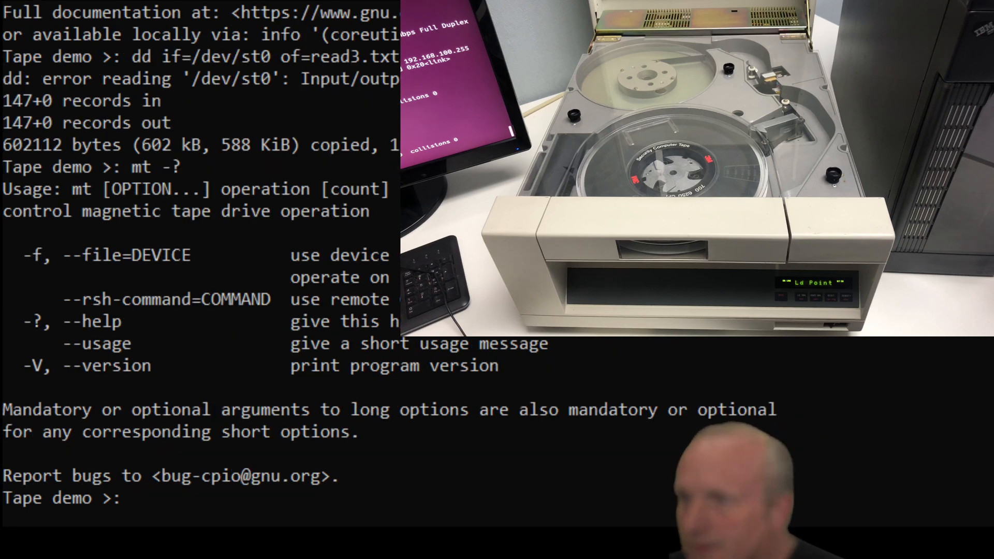
text(mt -?)
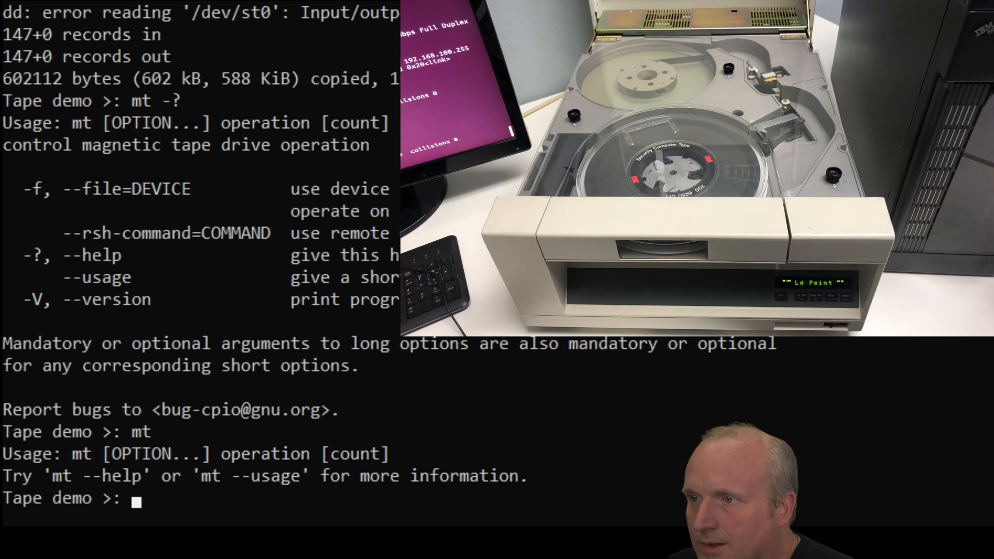
text(mt)
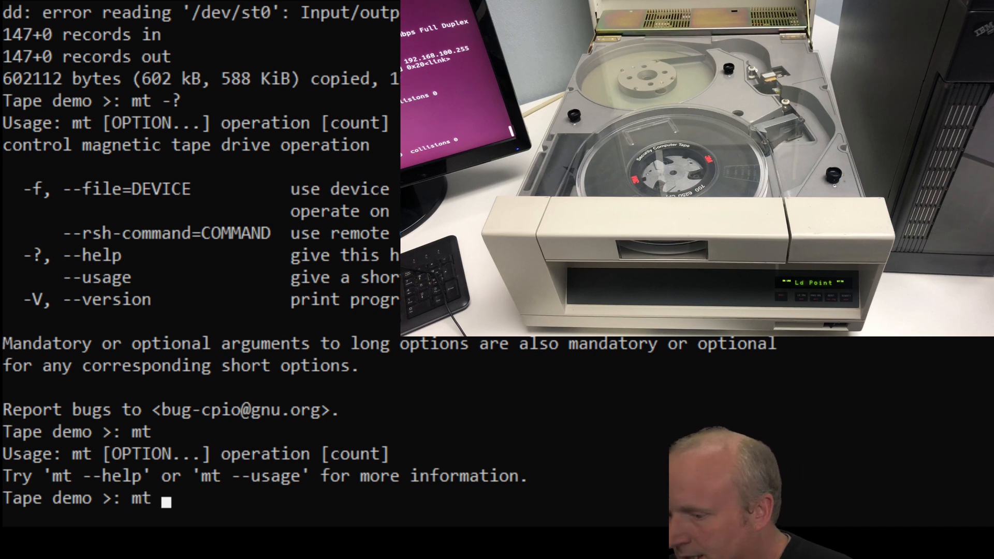
text(-)
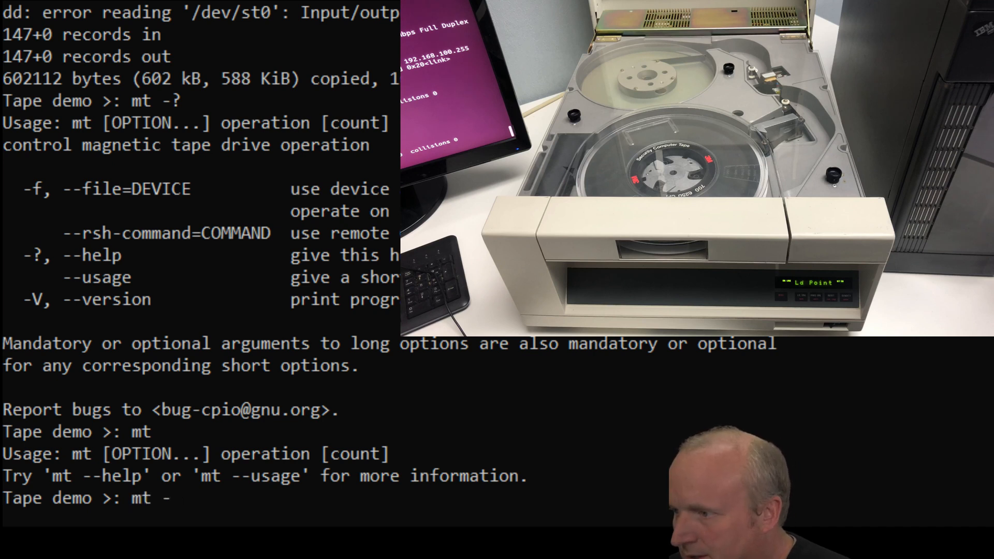
text(statuy)
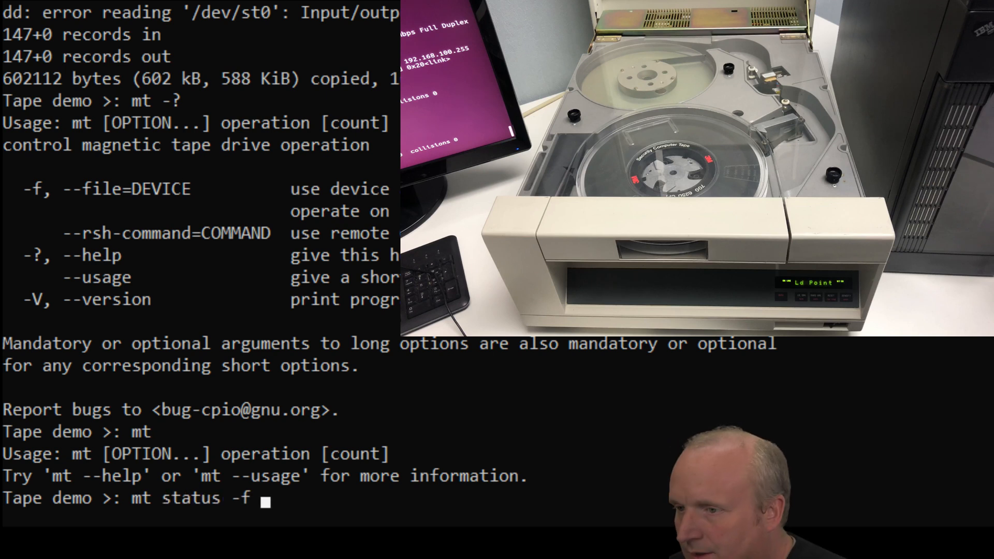
text(/dev/st0)
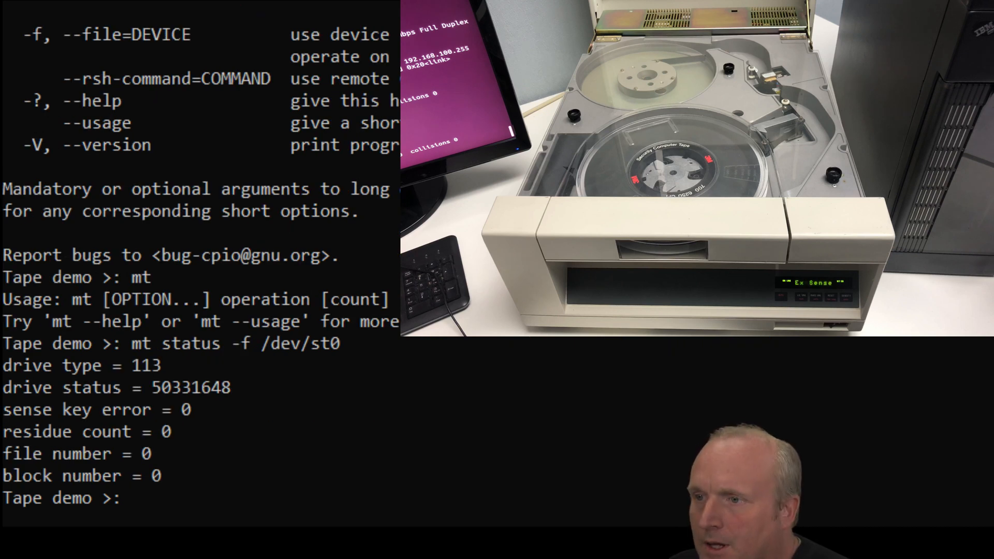
text(mt status -f /dev/st0)
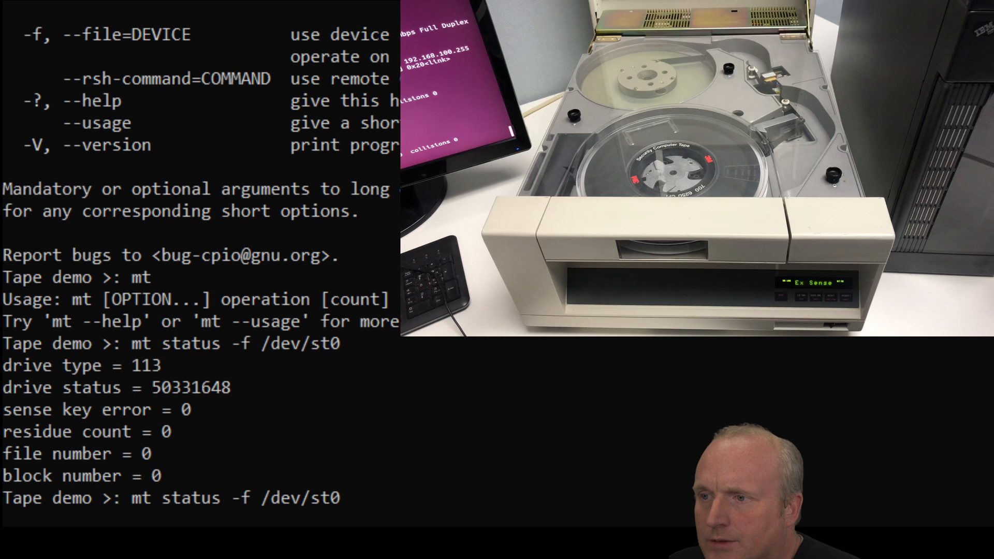
Step: Read 864 4096-byte blocks from /dev/nst0 past block 148 into read3.txt, retrying after errors
text(dd if=/dev/st0 of=read3.txt bs=4096 seek=148 count=864)
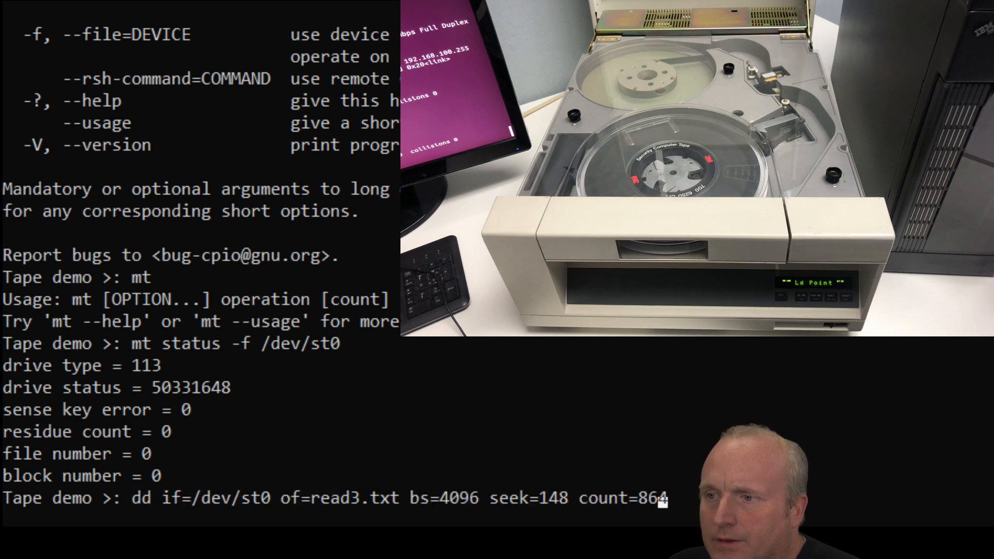
mouse_move(246, 501)
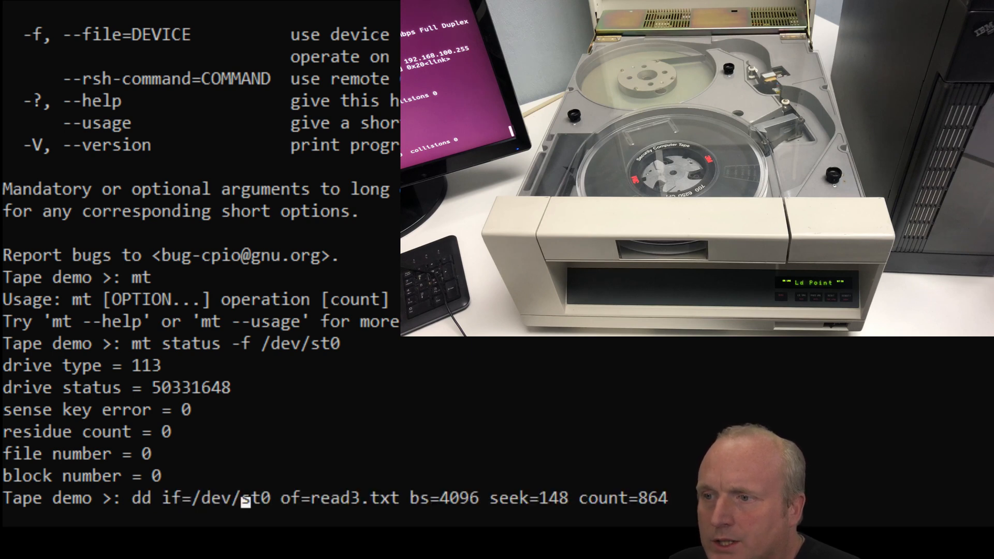
text(n)
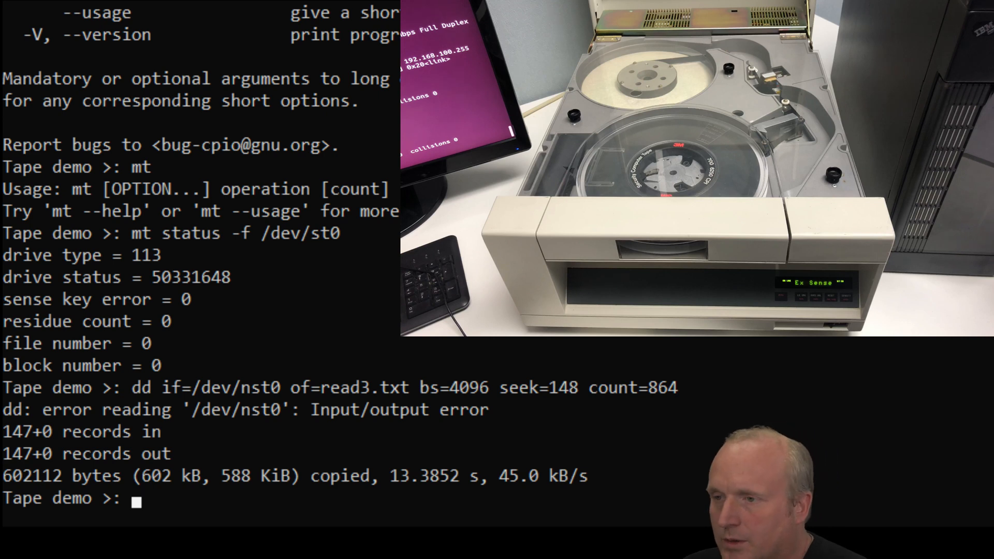
text(dd if=/dev/nst0 of=read3.txt bs=4096 seek=148 count=864)
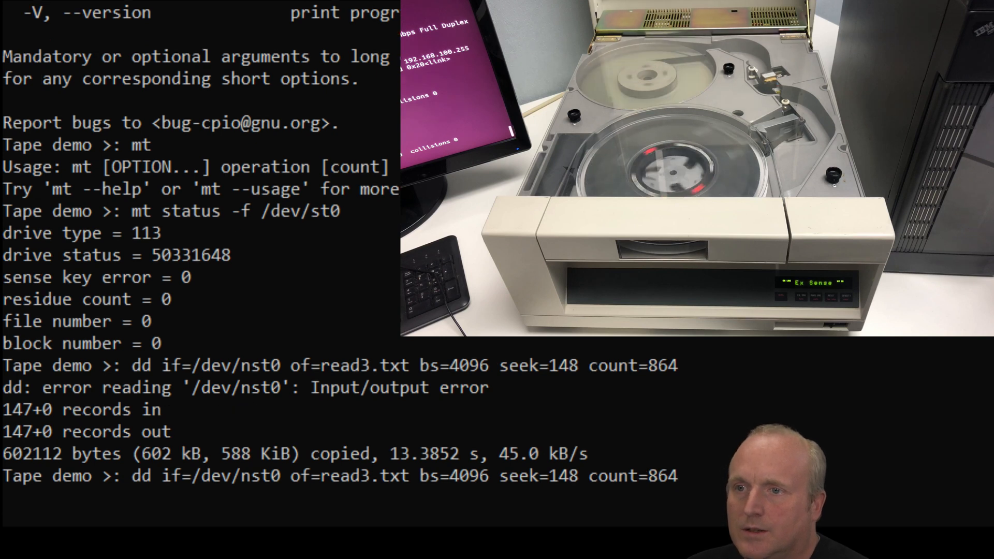
key(Return)
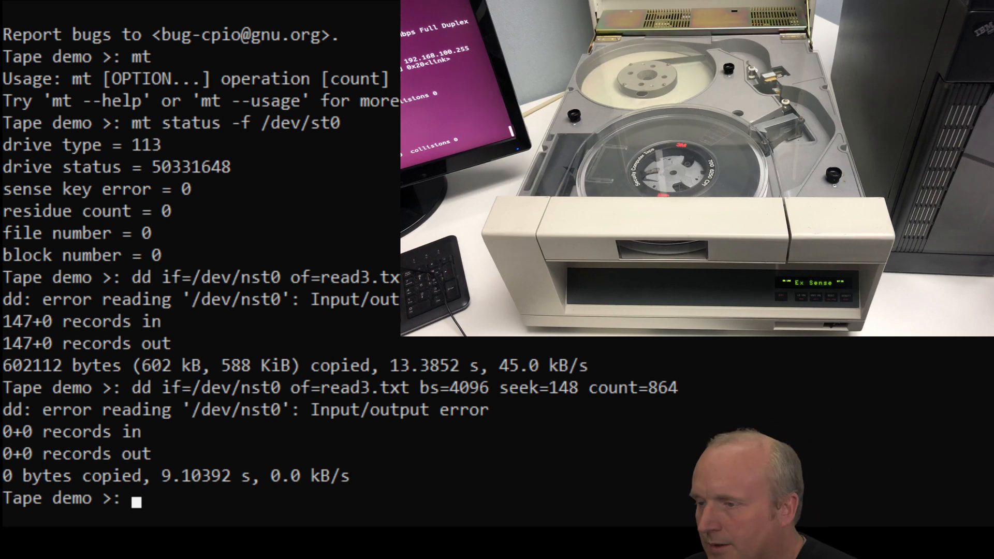
text(mt)
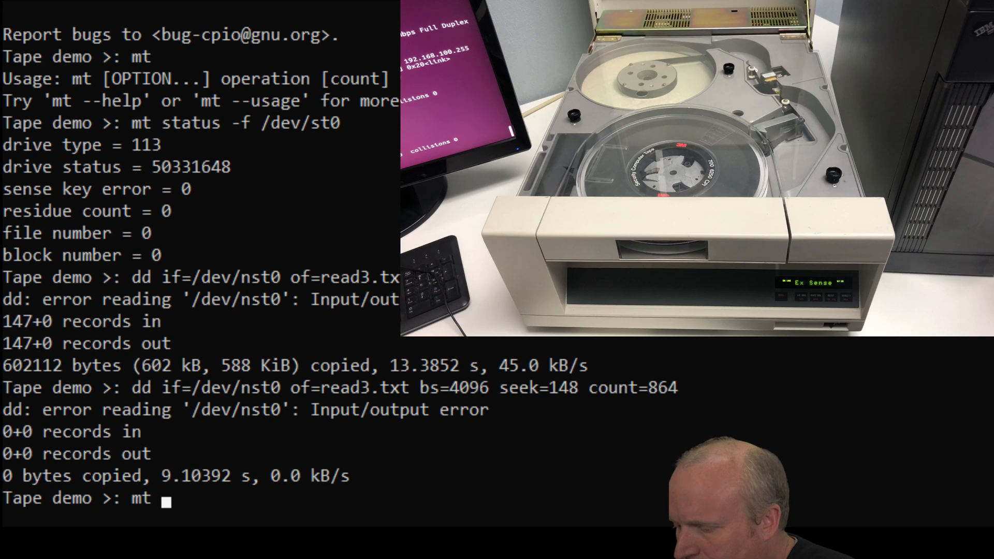
Step: Forward-space the non-rewinding /dev/nst0 tape by 148 records using corrected mt syntax
text(fs)
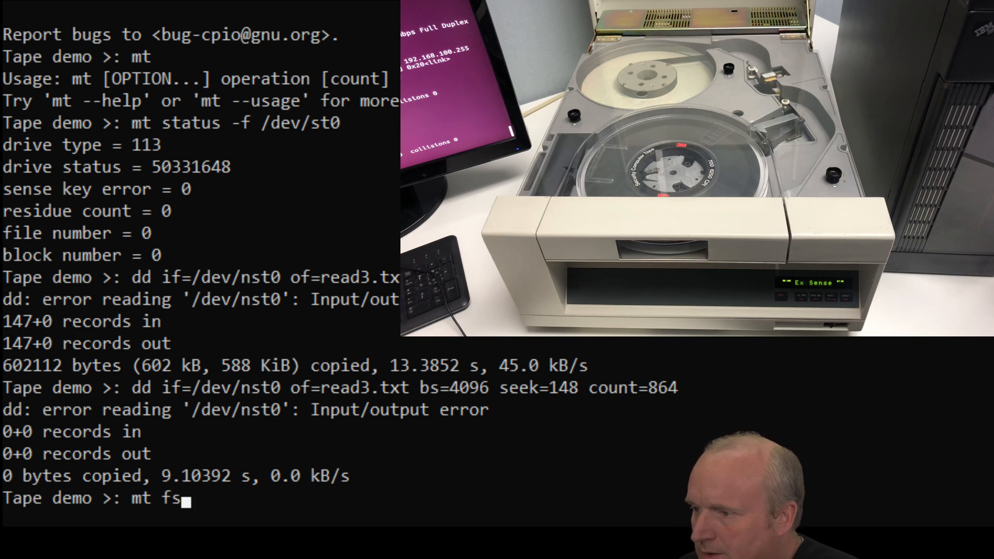
text(r /dev/)
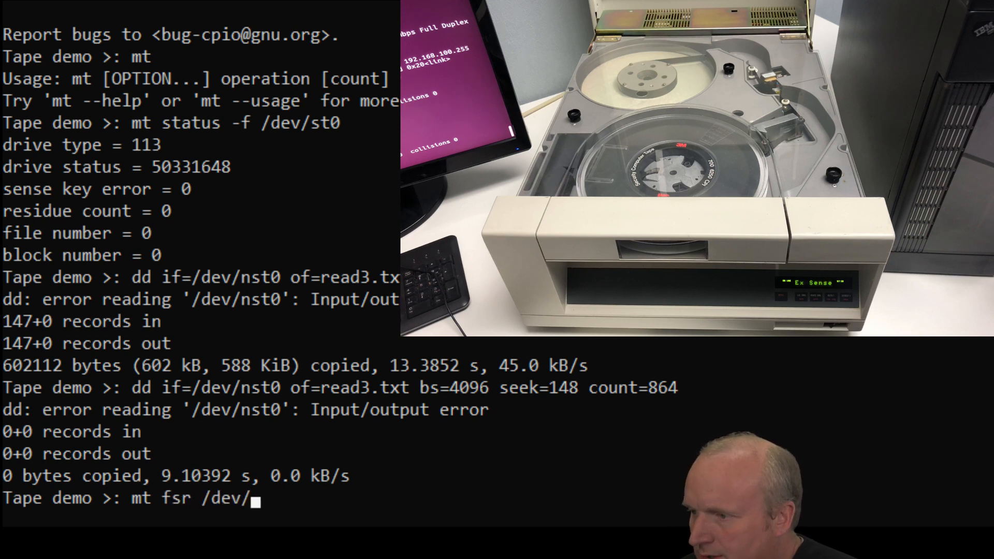
text(nst)
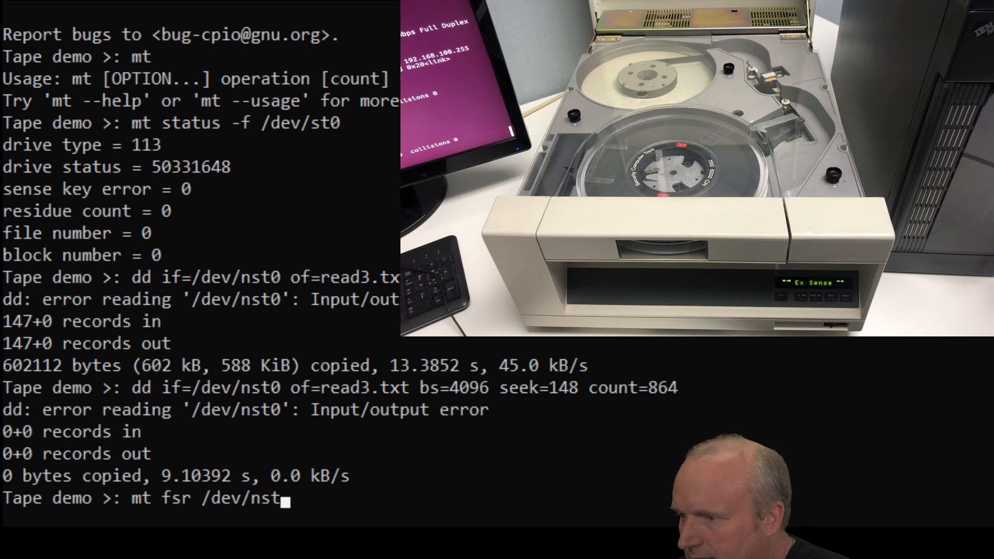
text(0)
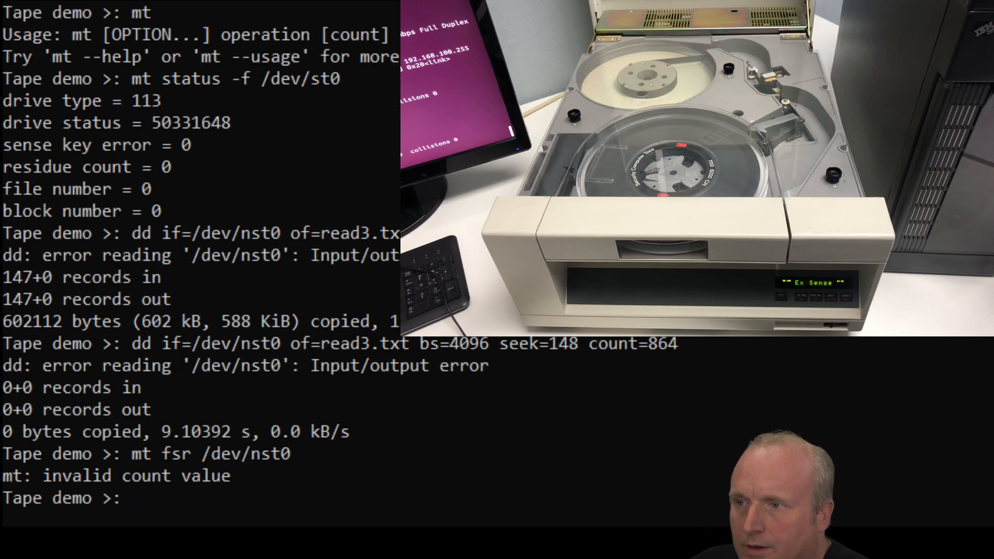
text(mt fsr /dev/nst0)
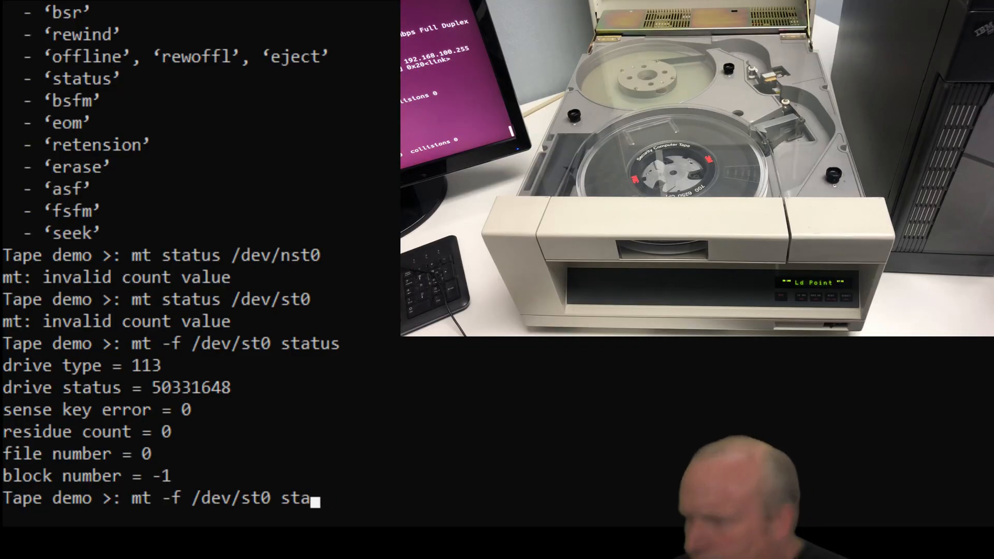
text(fs)
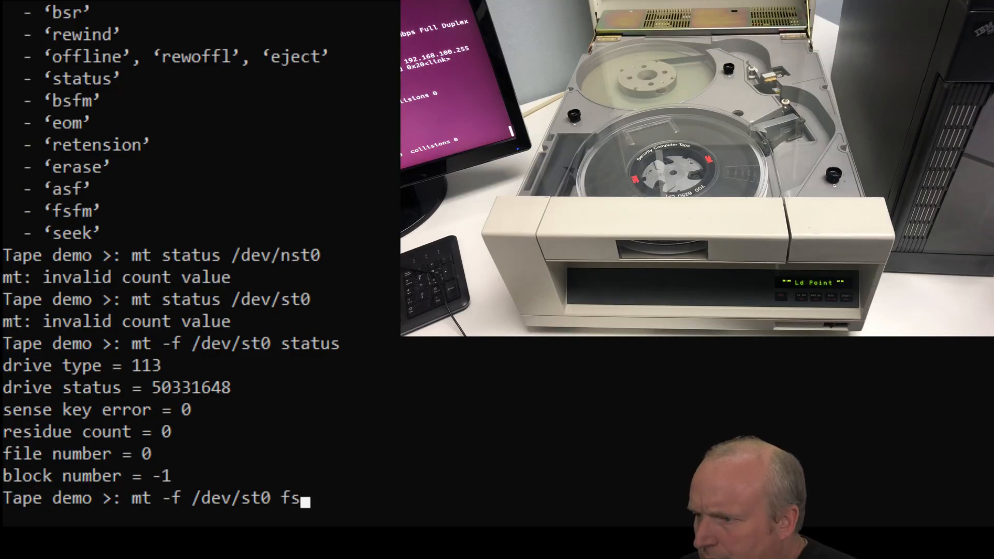
text(r 14)
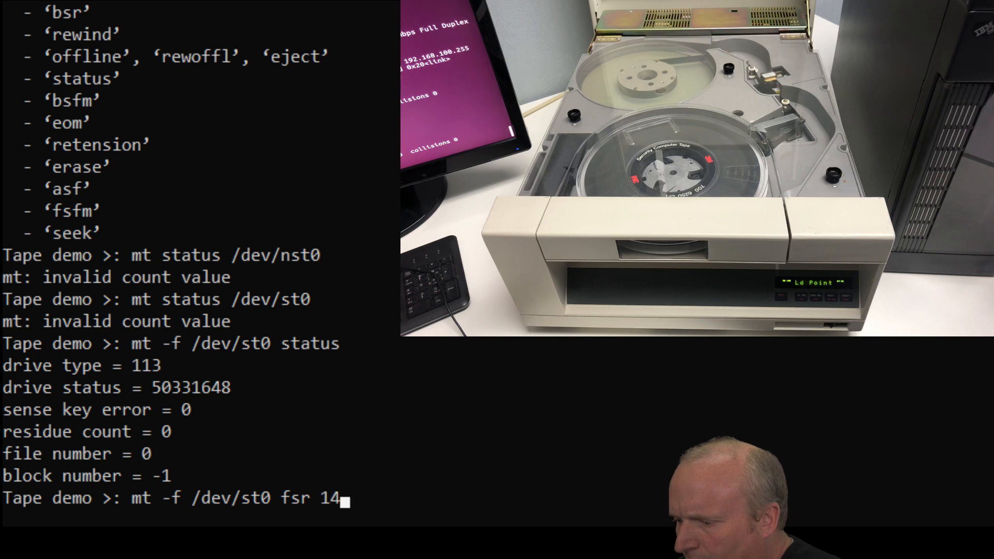
text(8)
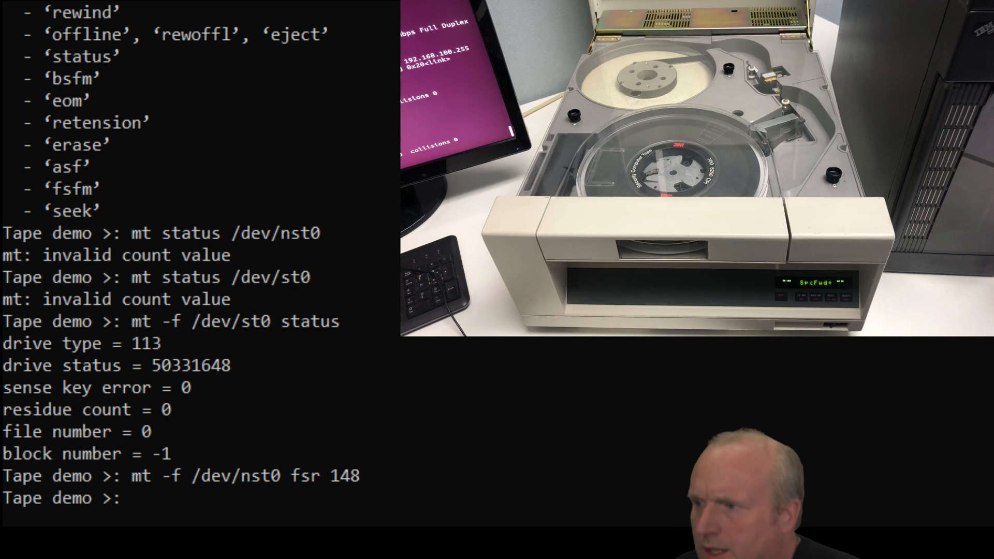
Step: Skip 148 records, check drive status, and read the tape into read4.txt, copying 0 bytes
text(mt -f /dev/nst0 fsr 148)
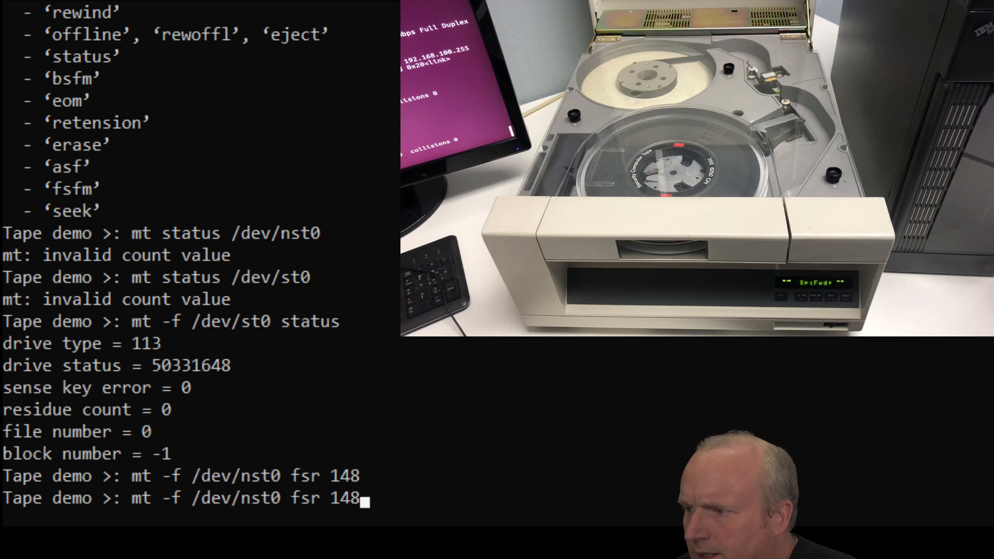
text(mt status /dev/st0)
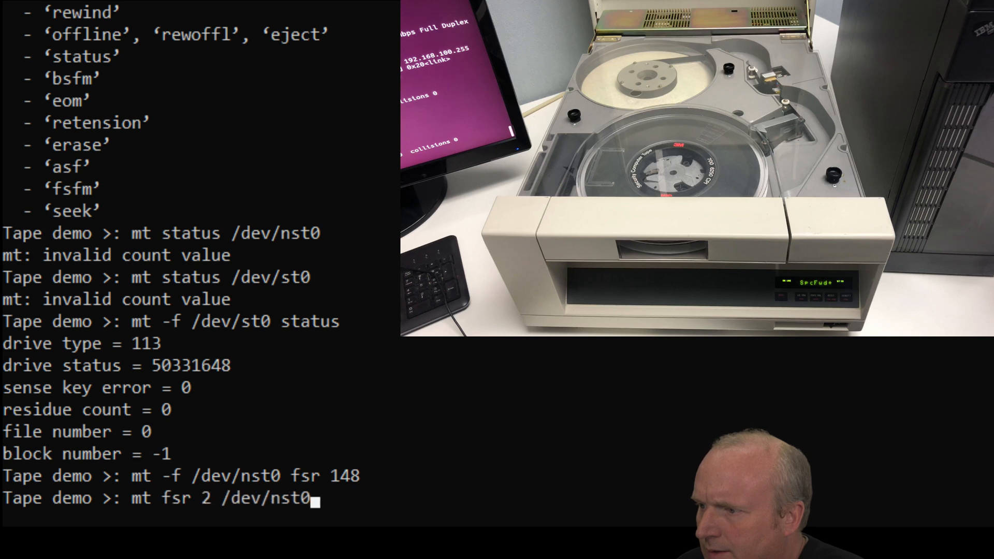
text(dd if=/dev/nst0 of=read3.txt bs=4096 seek=148 count=864)
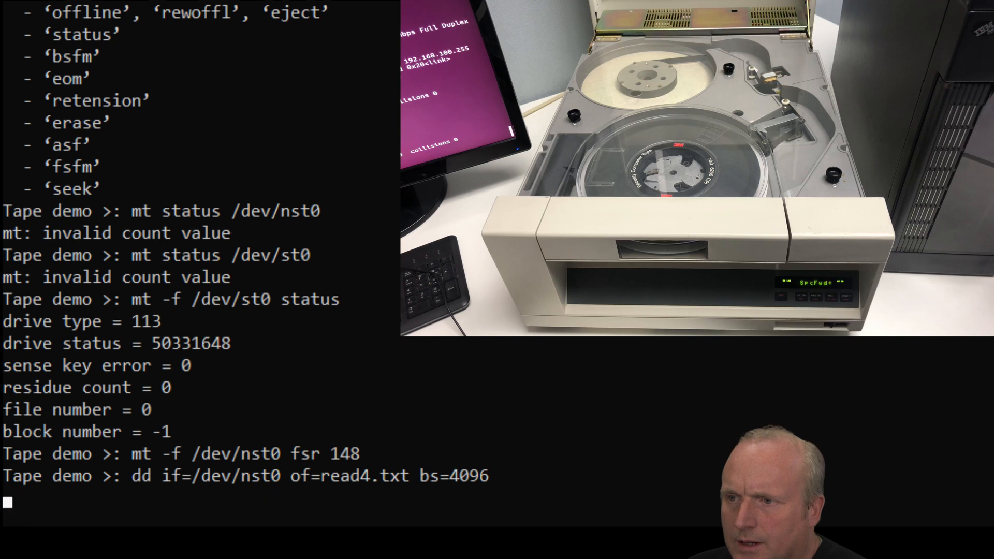
key(Return)
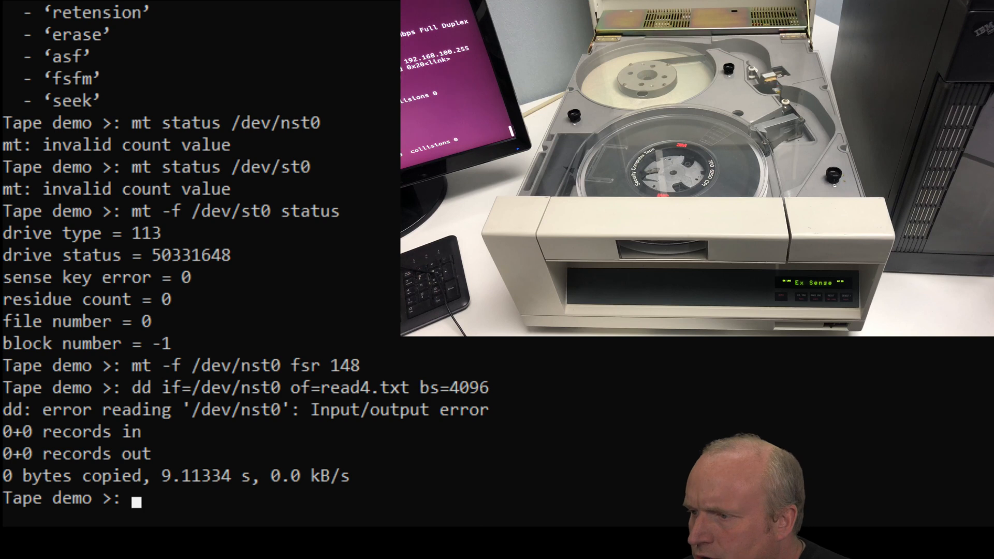
Step: Skip 10 more records on /dev/nst0 and prepare another dd read into read4.txt
text(mt -f /dev/nst0 fsr 148)
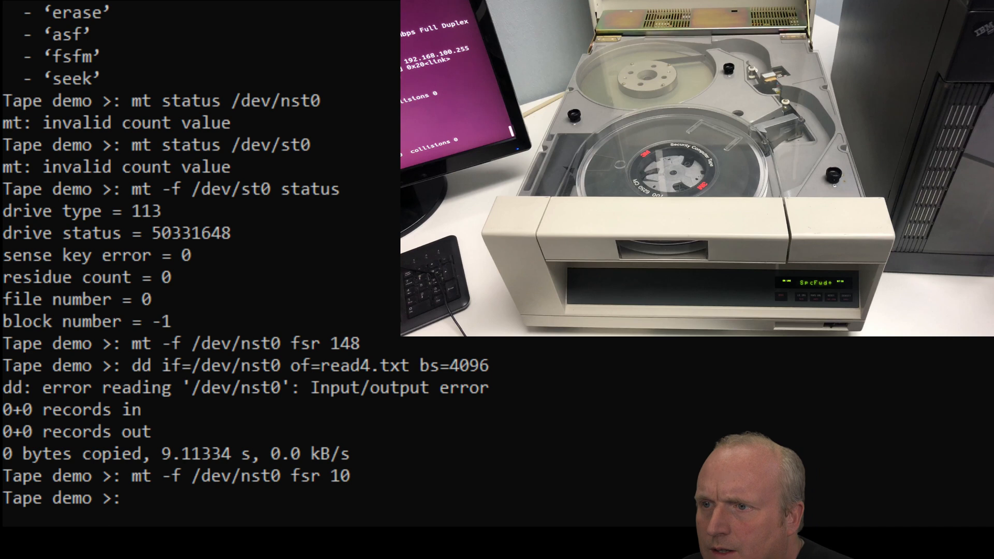
text(mt -f /dev/nst0 fsr 10)
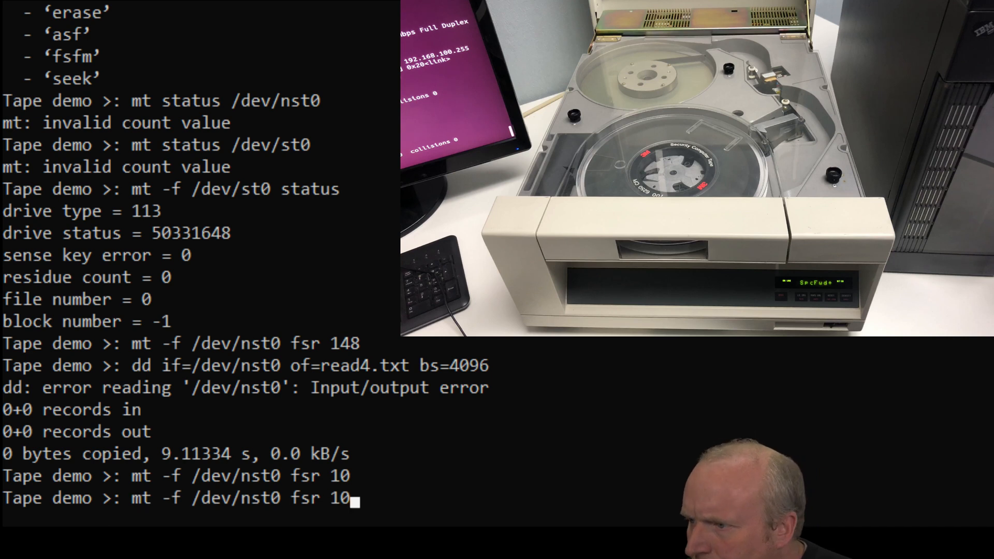
text(dd if=/dev/nst0 of=read4.txt bs=4096)
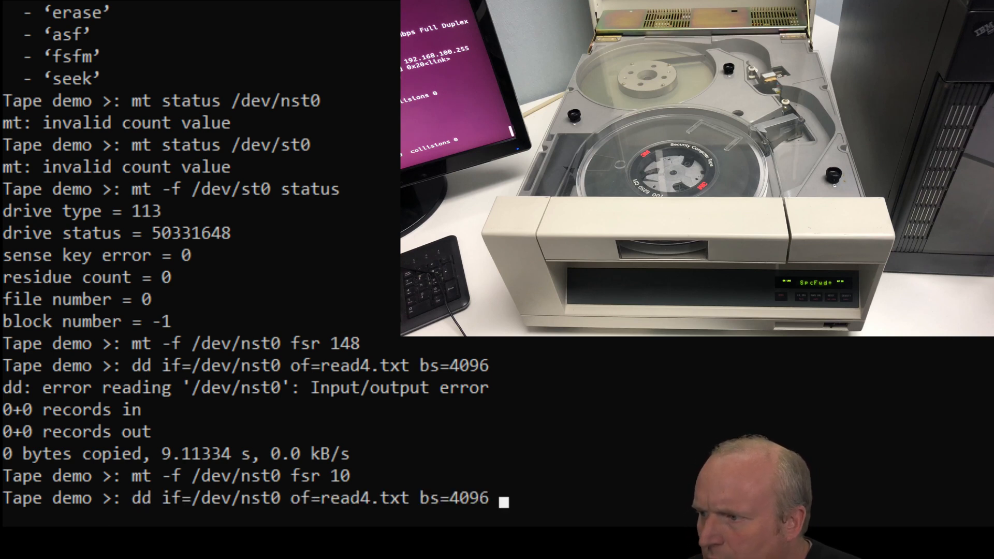